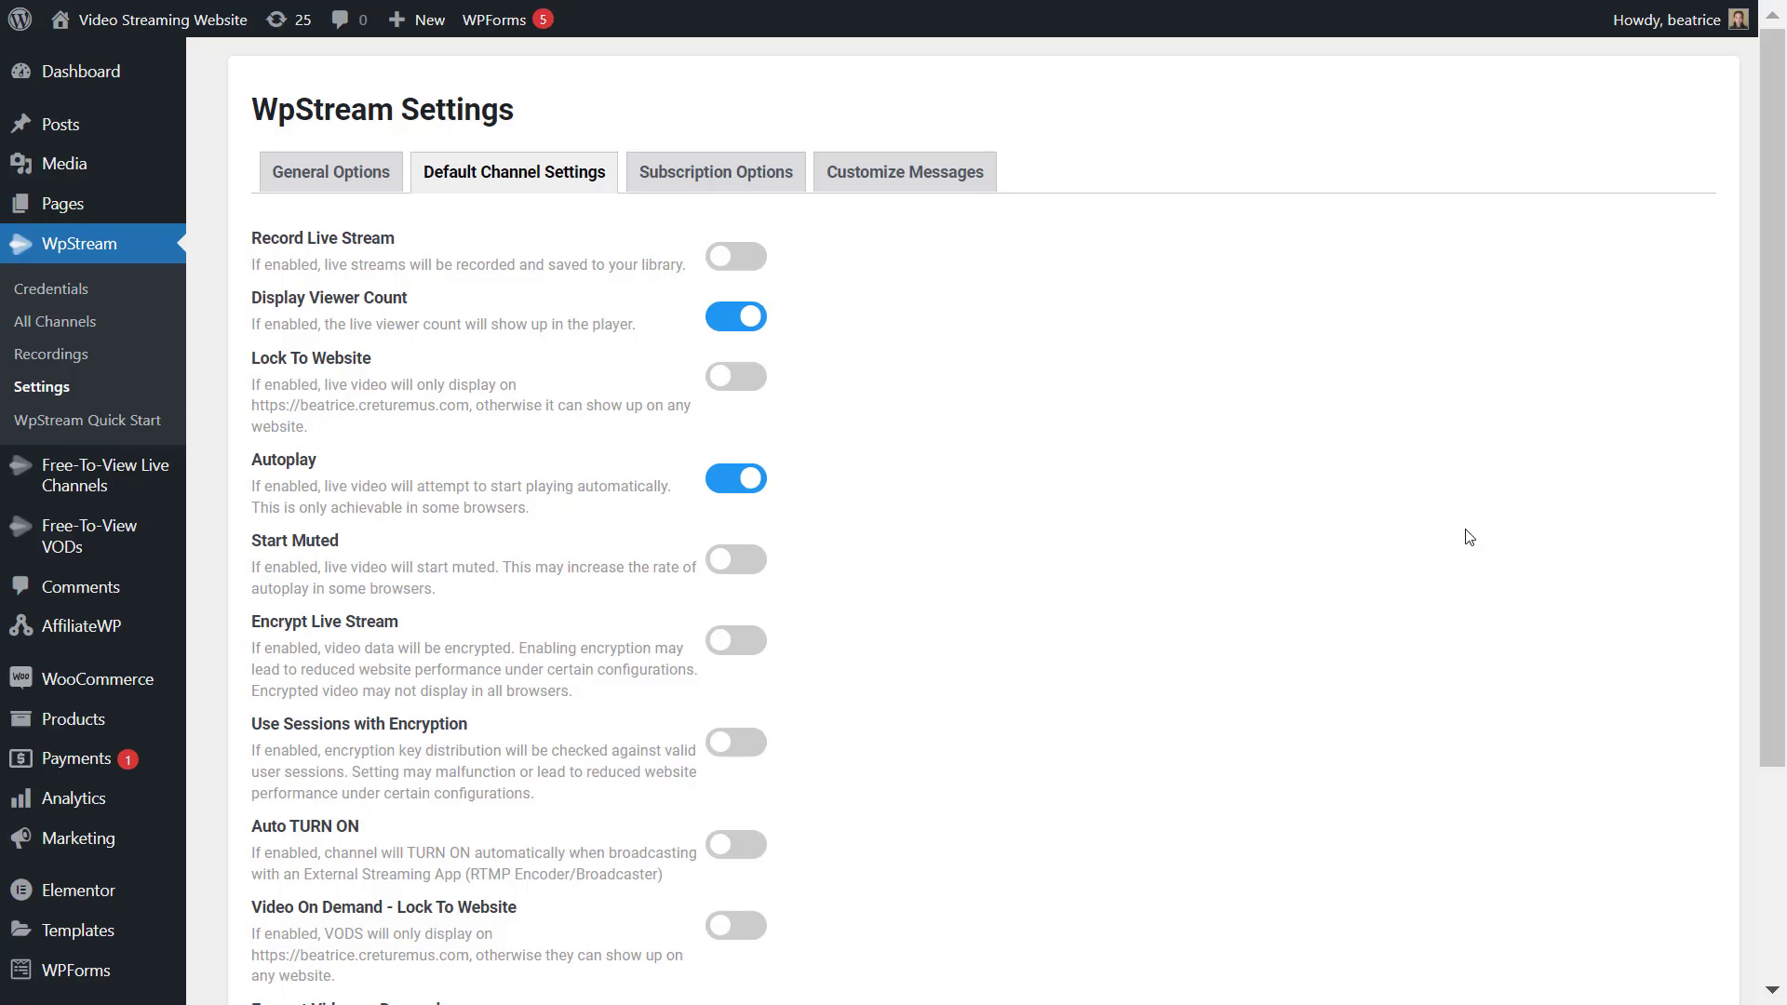
mouse_move(1589, 166)
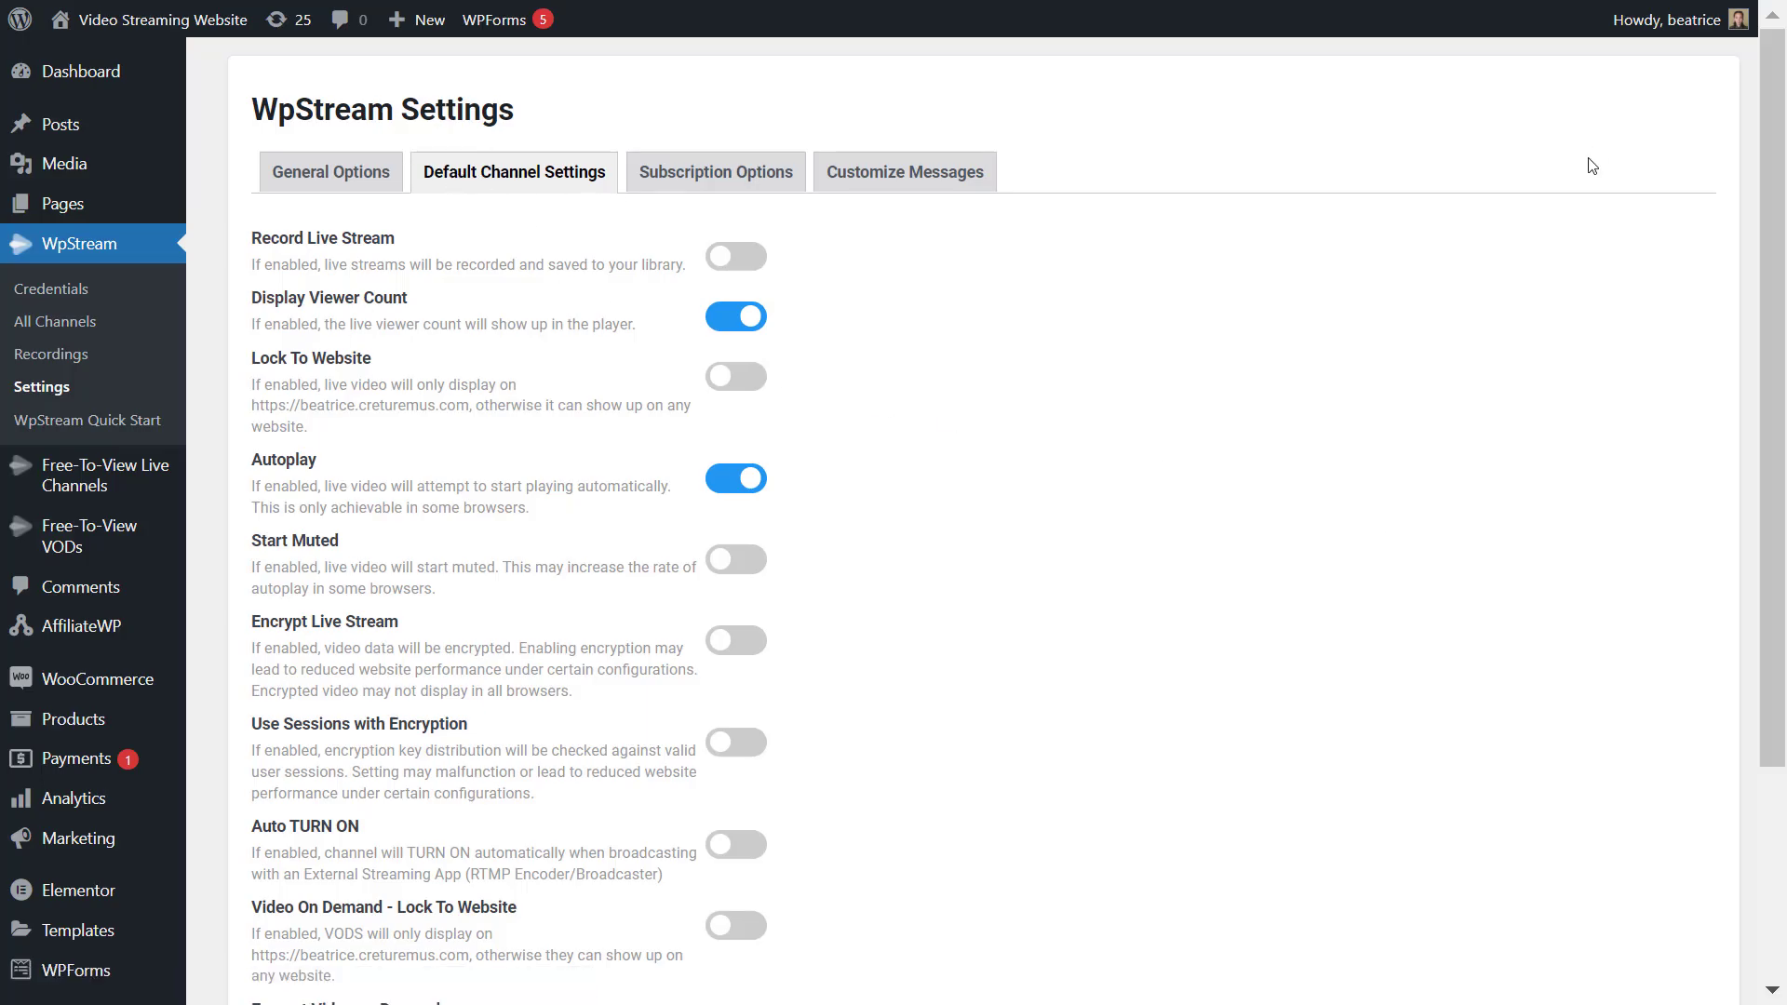
Step: Scroll down the All Channels list of Free-To-View channels
scroll(down, 3)
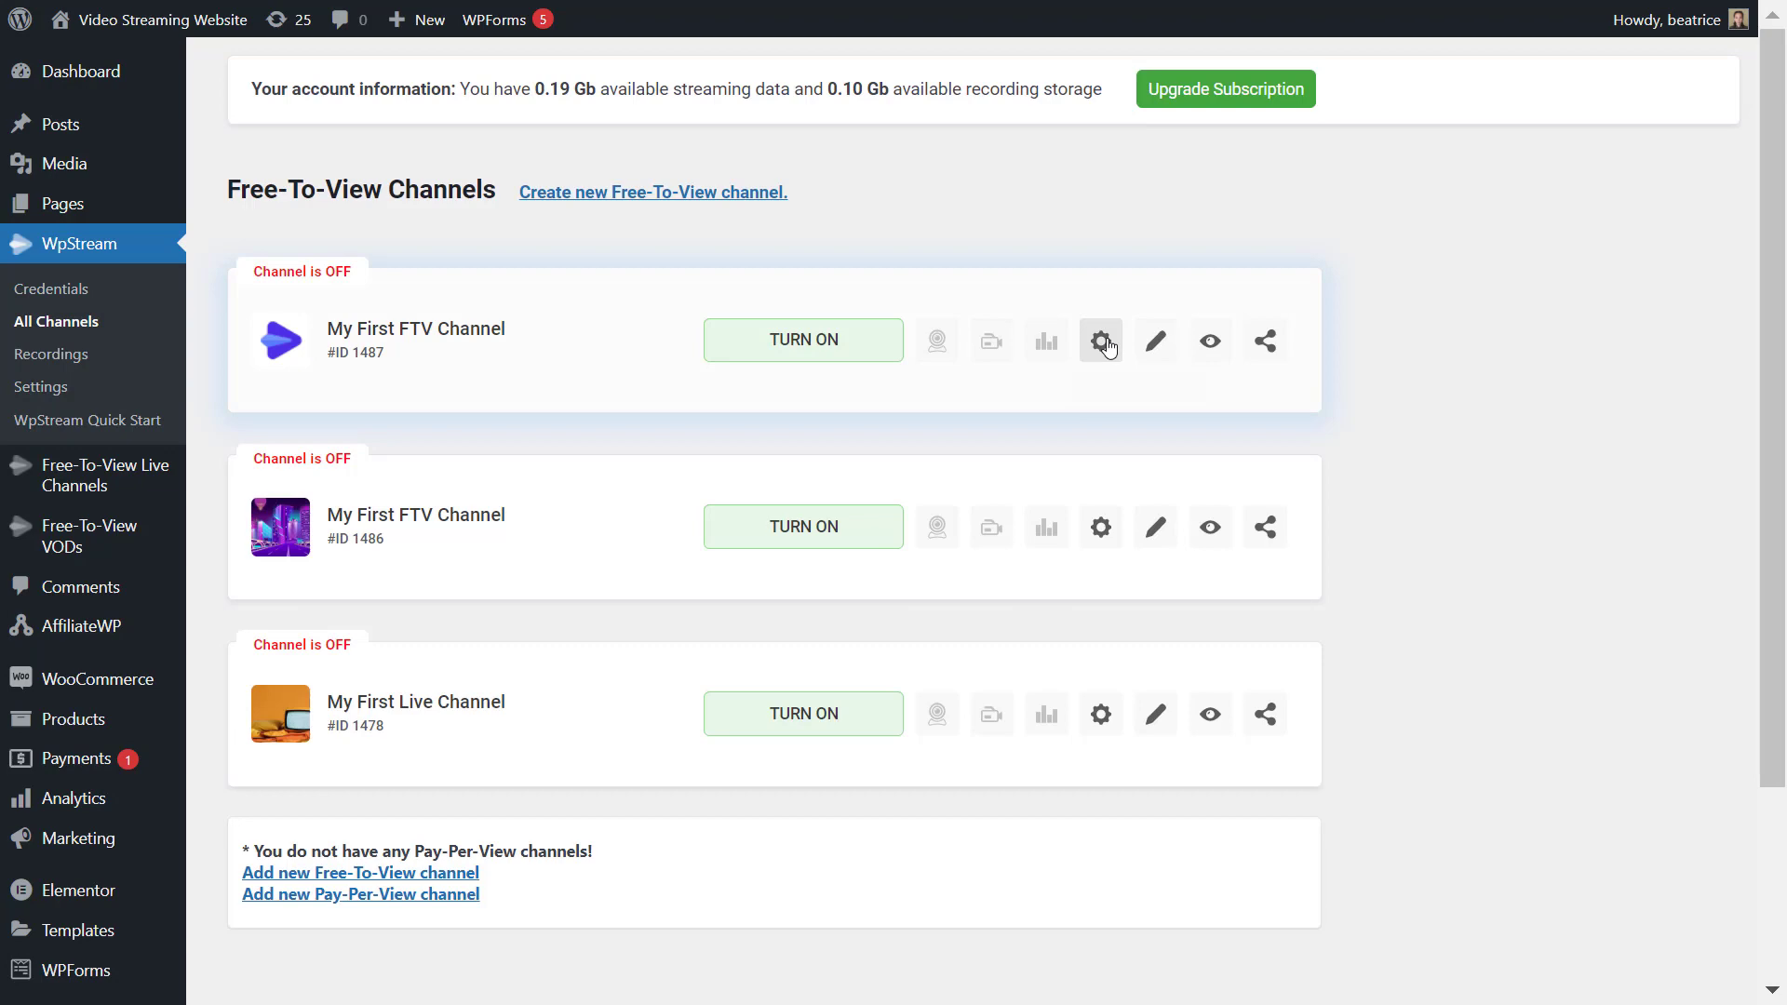
Step: Return to the WpStream Settings page on the Default Channel Settings tab
click(1100, 339)
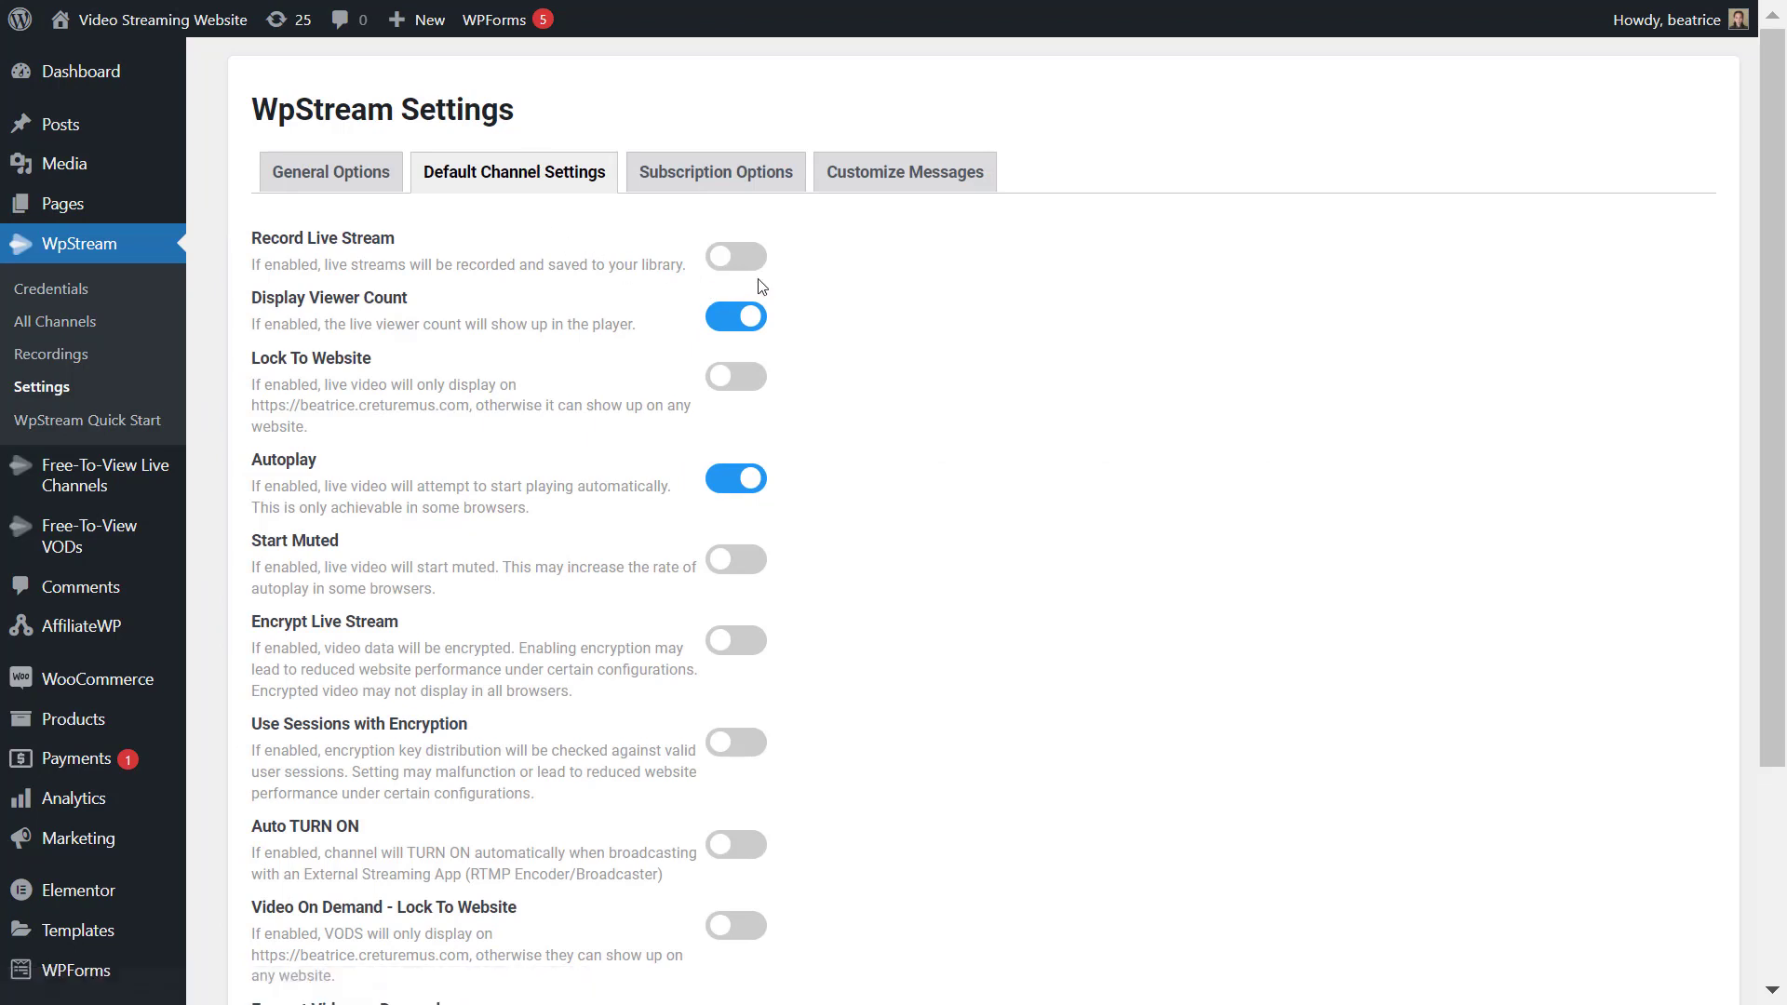
Step: Leave Record Live Stream off after toggling it, and enable Lock To Website
click(735, 255)
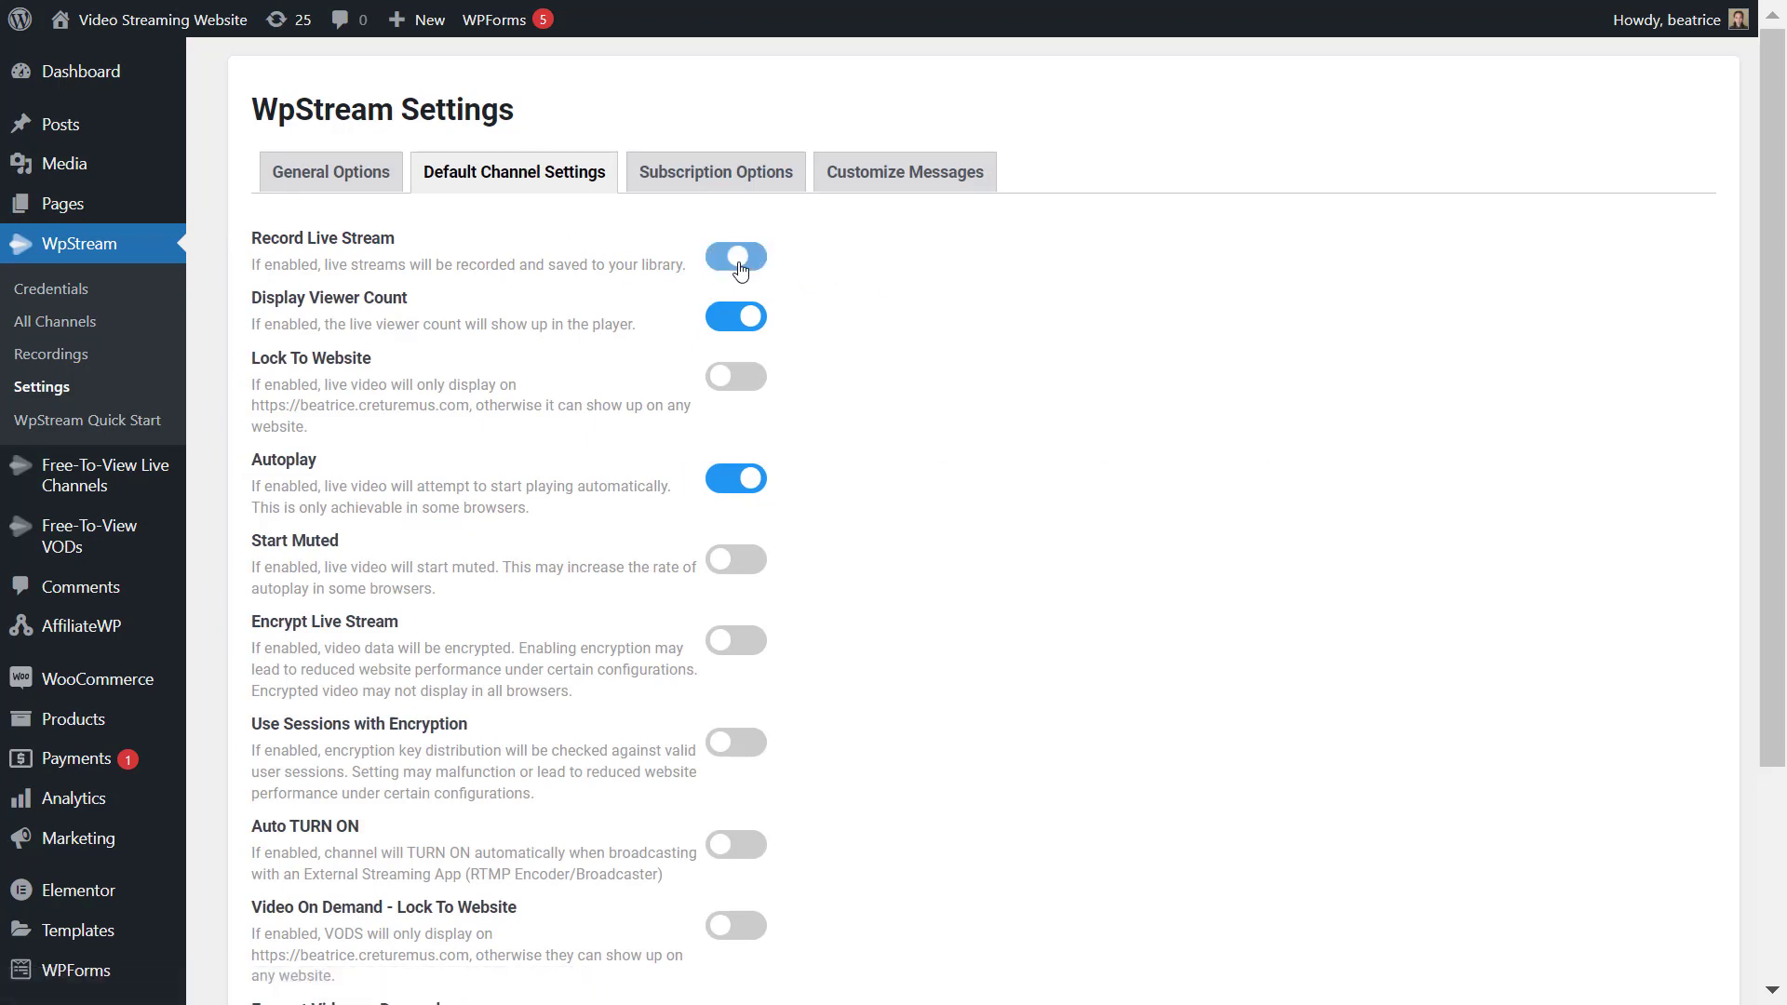
click(735, 255)
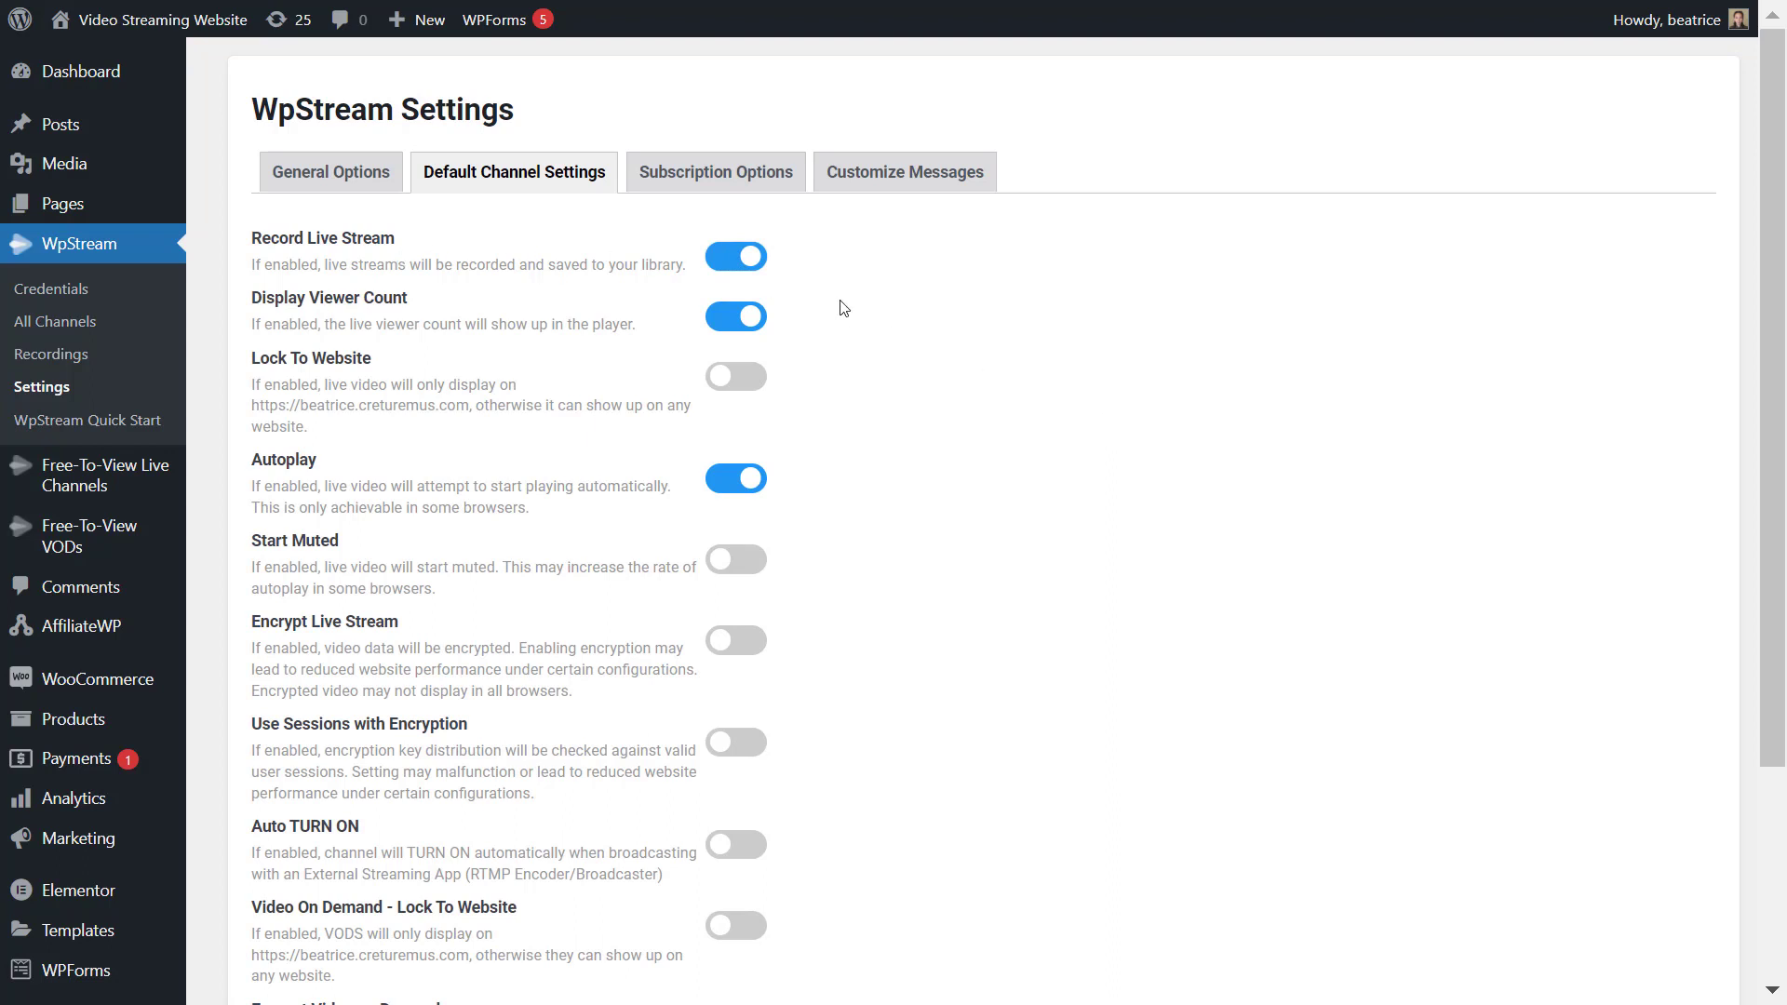
click(735, 255)
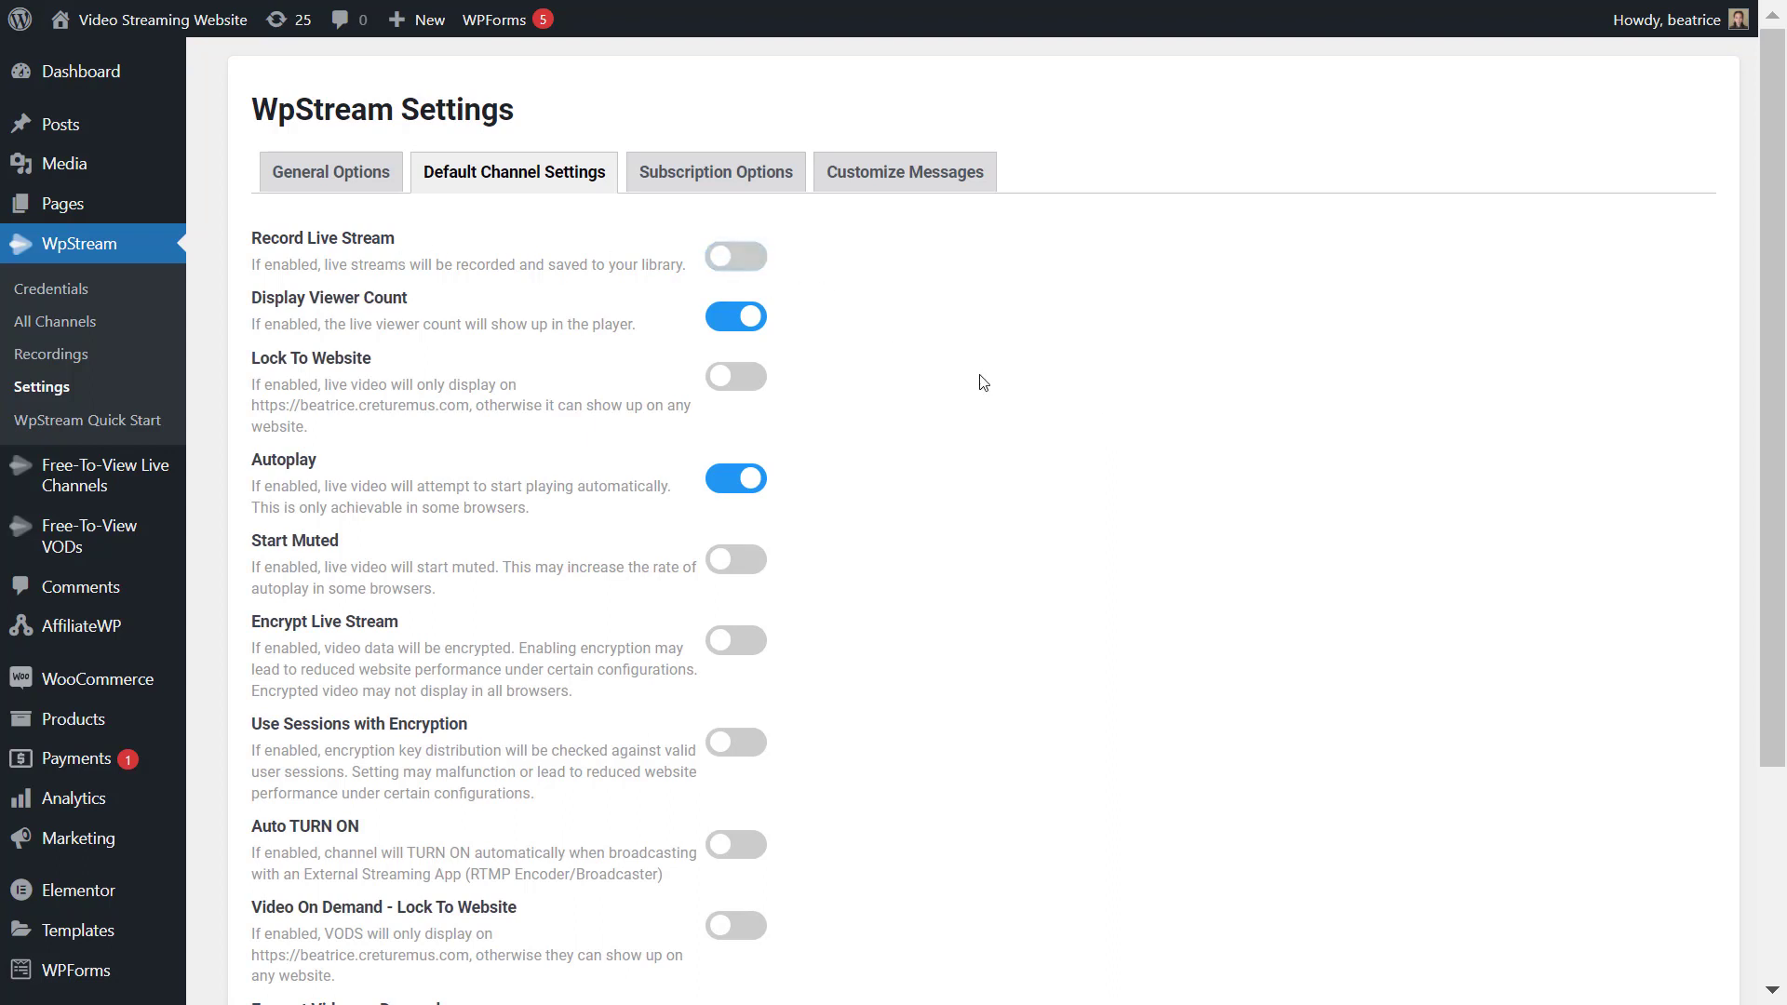
mouse_move(905, 442)
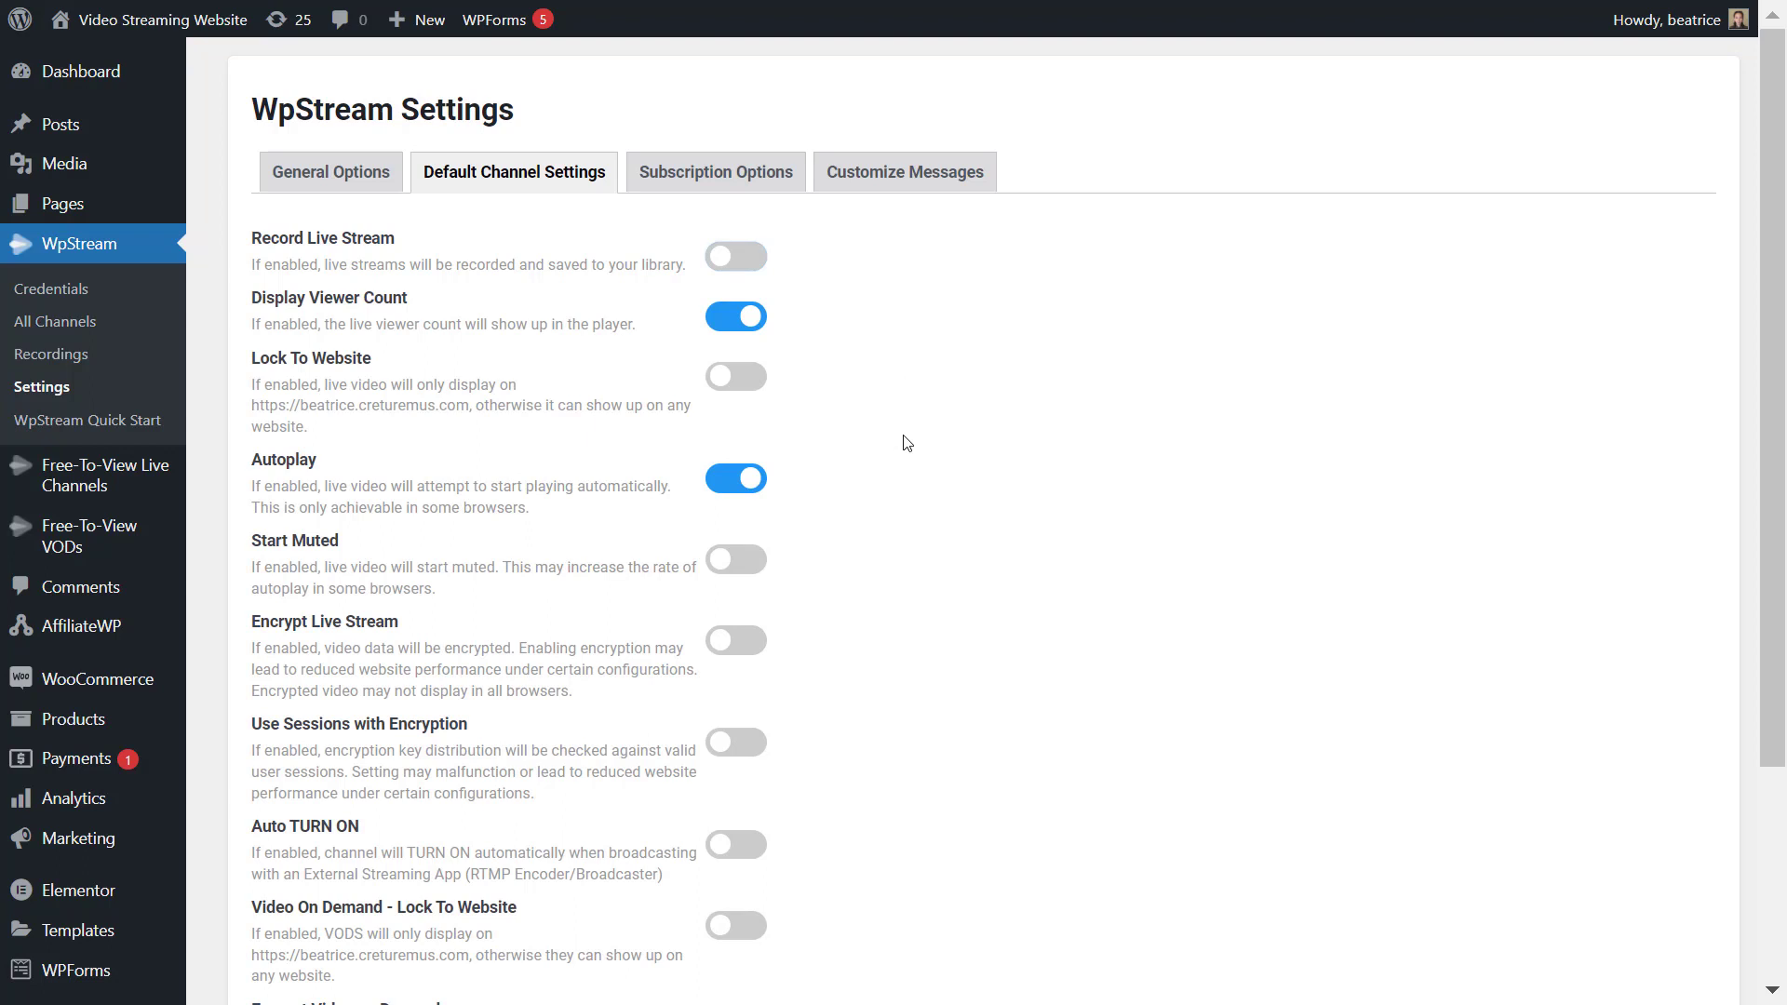
mouse_move(895, 431)
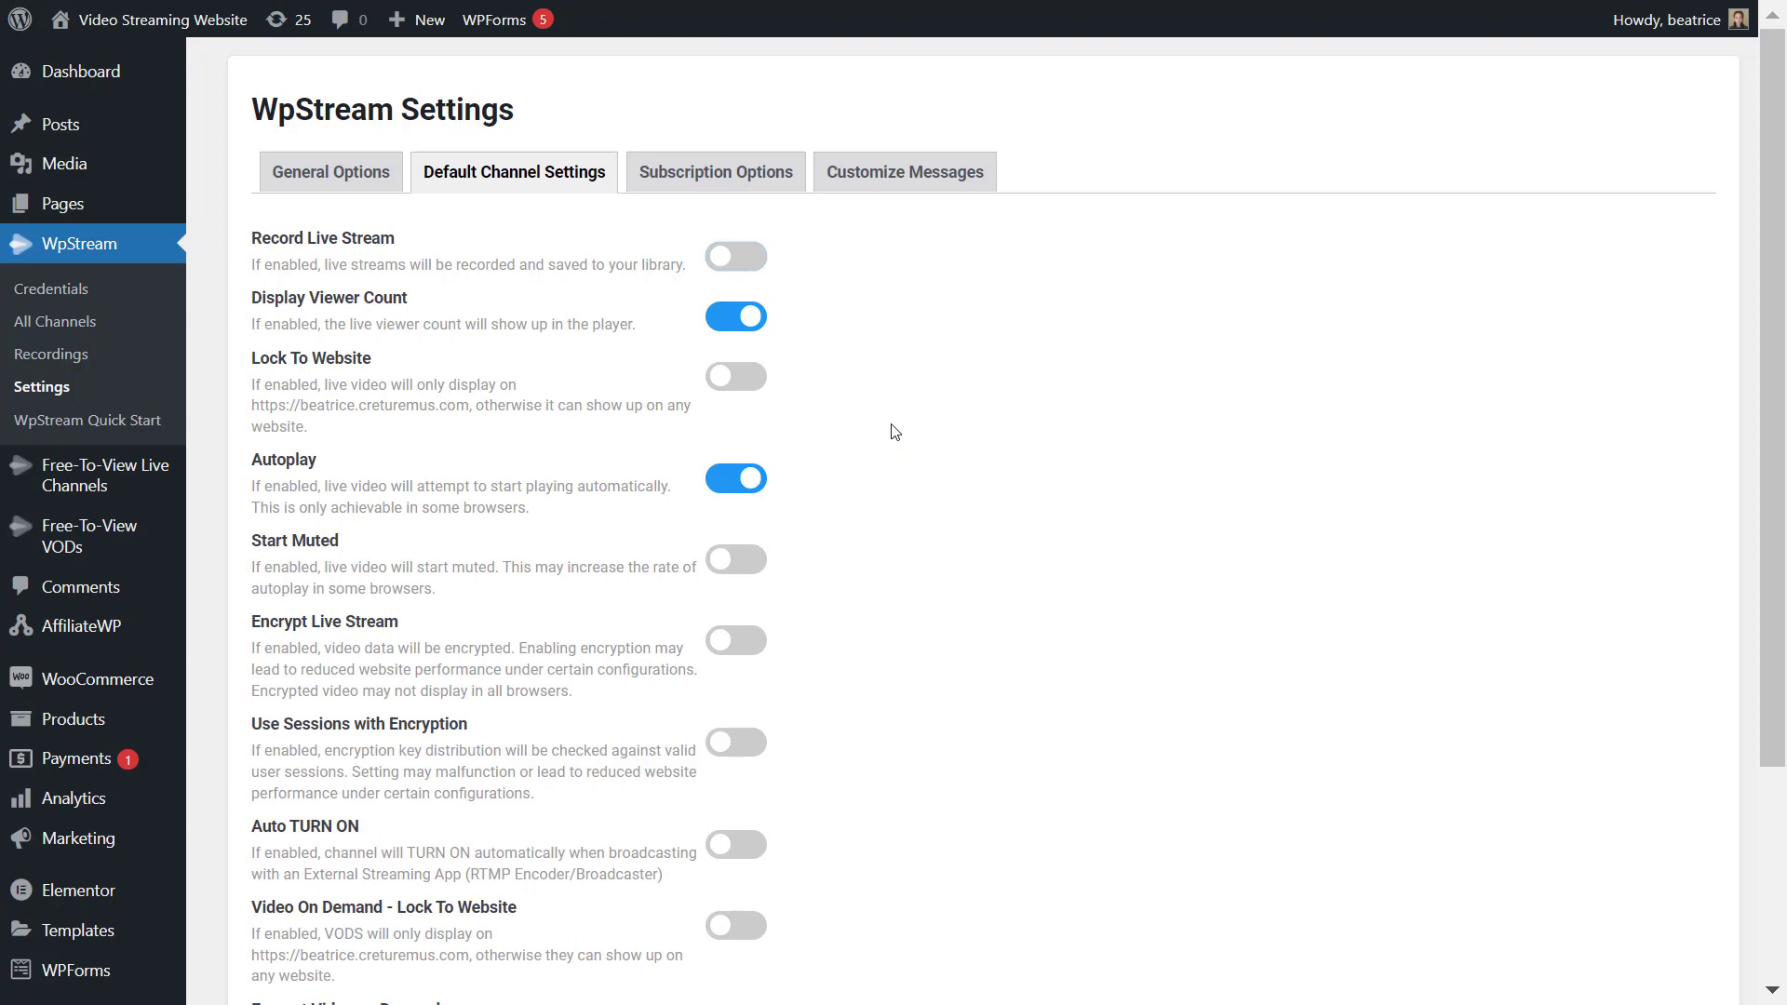
mouse_move(654, 423)
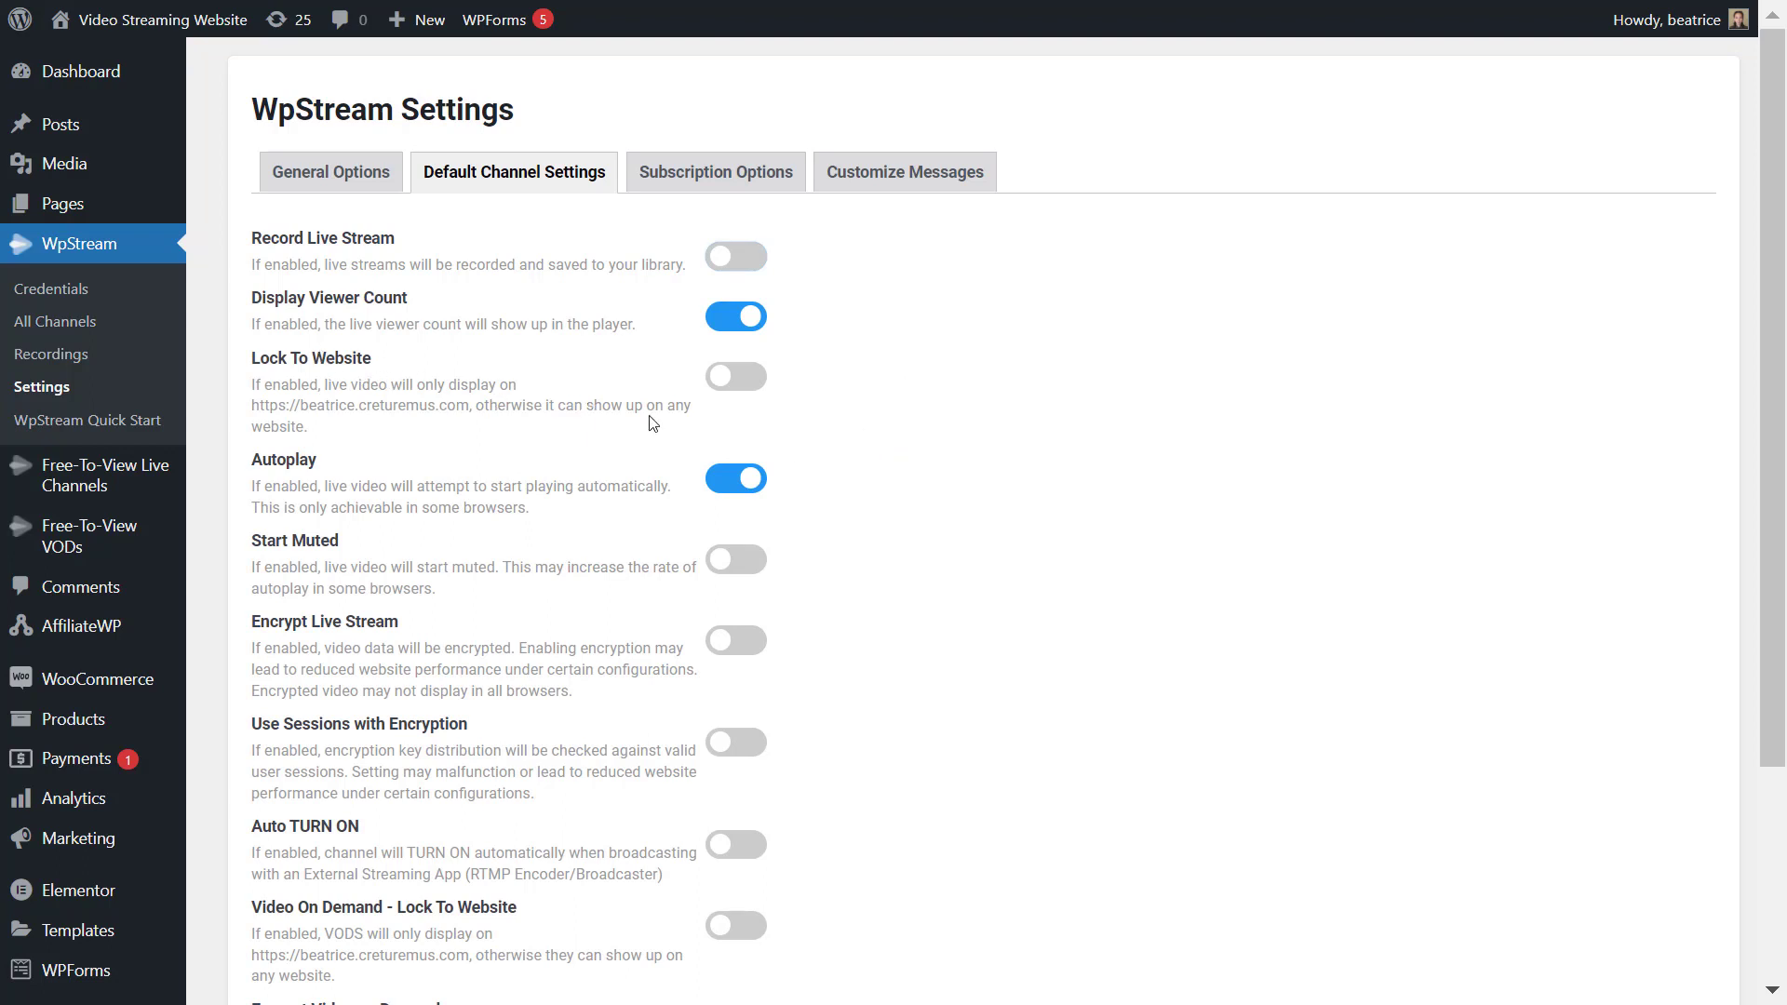
mouse_move(708, 428)
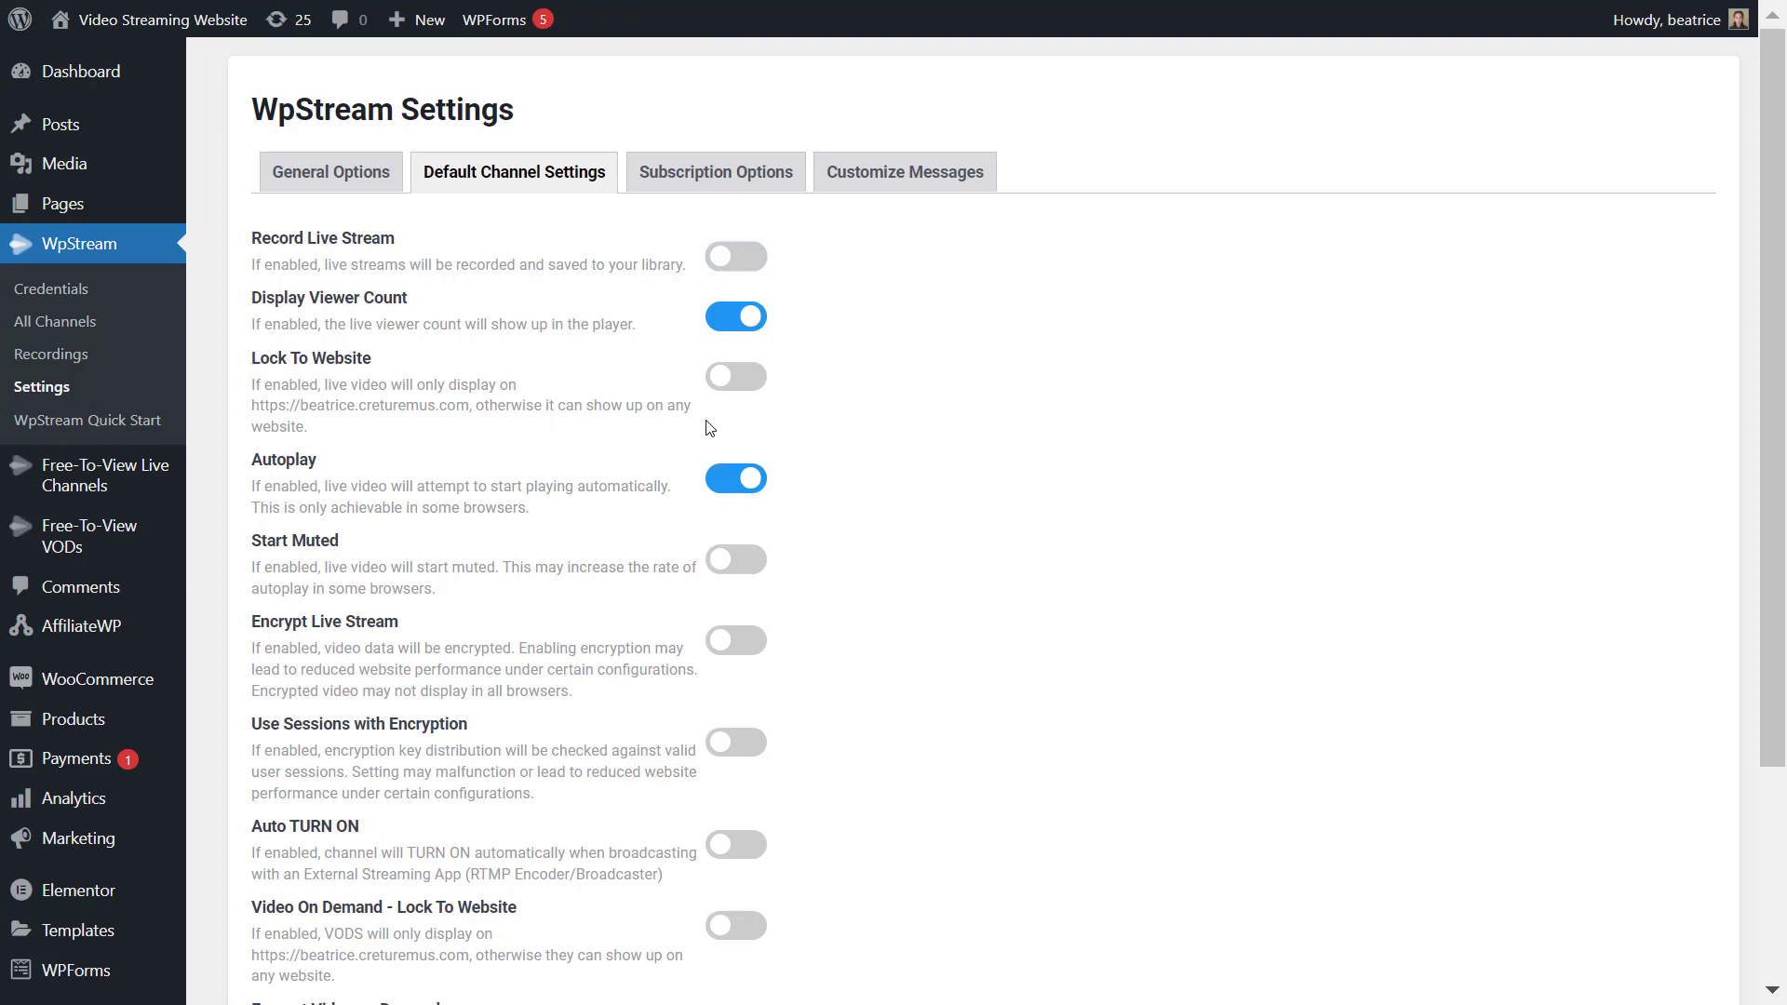
click(735, 376)
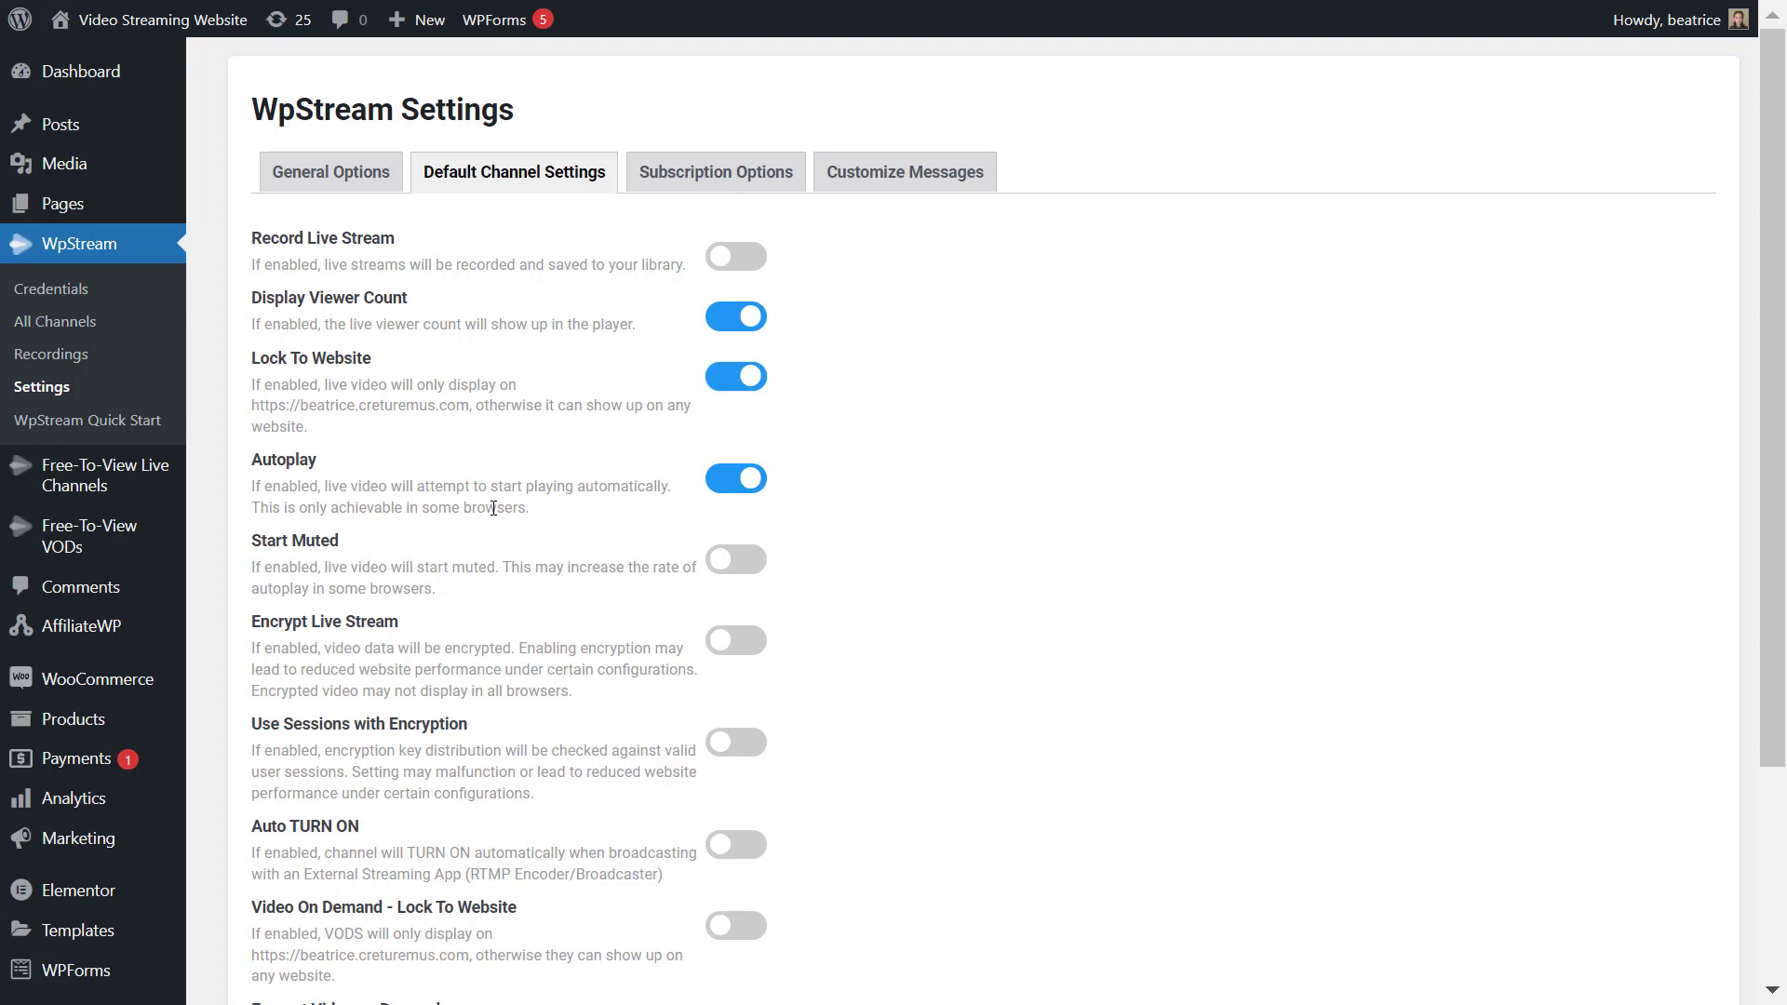
mouse_move(638, 480)
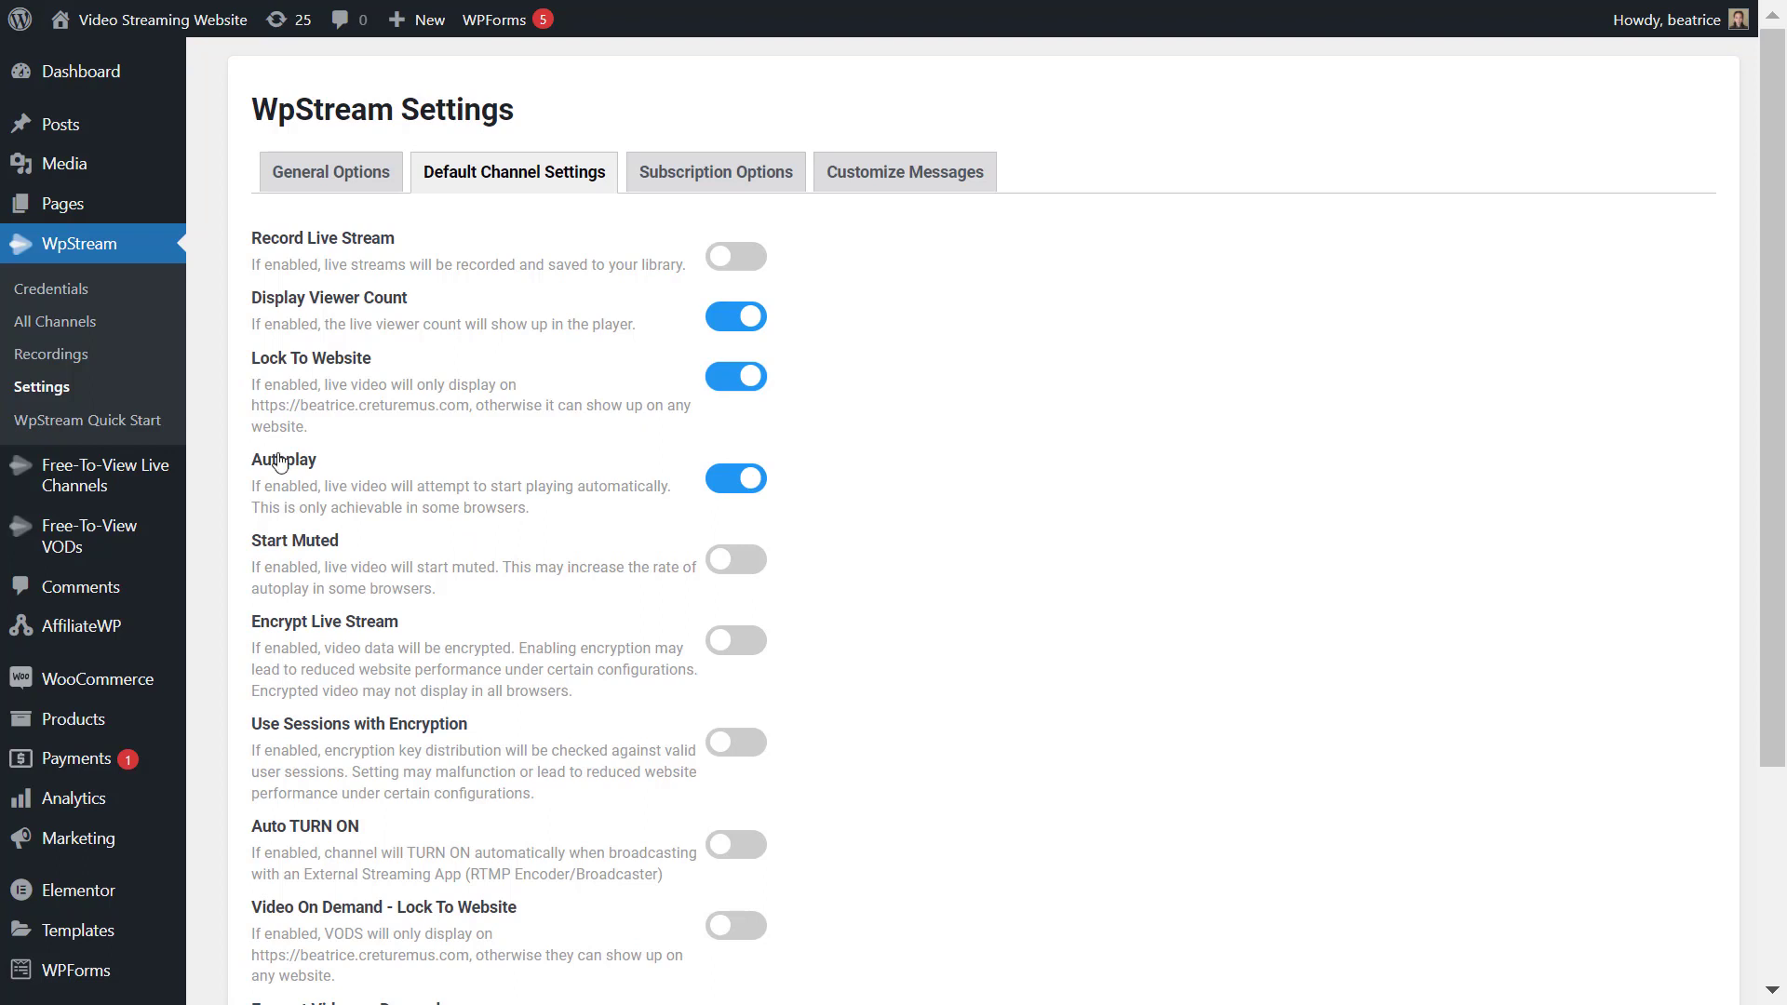
mouse_move(348, 533)
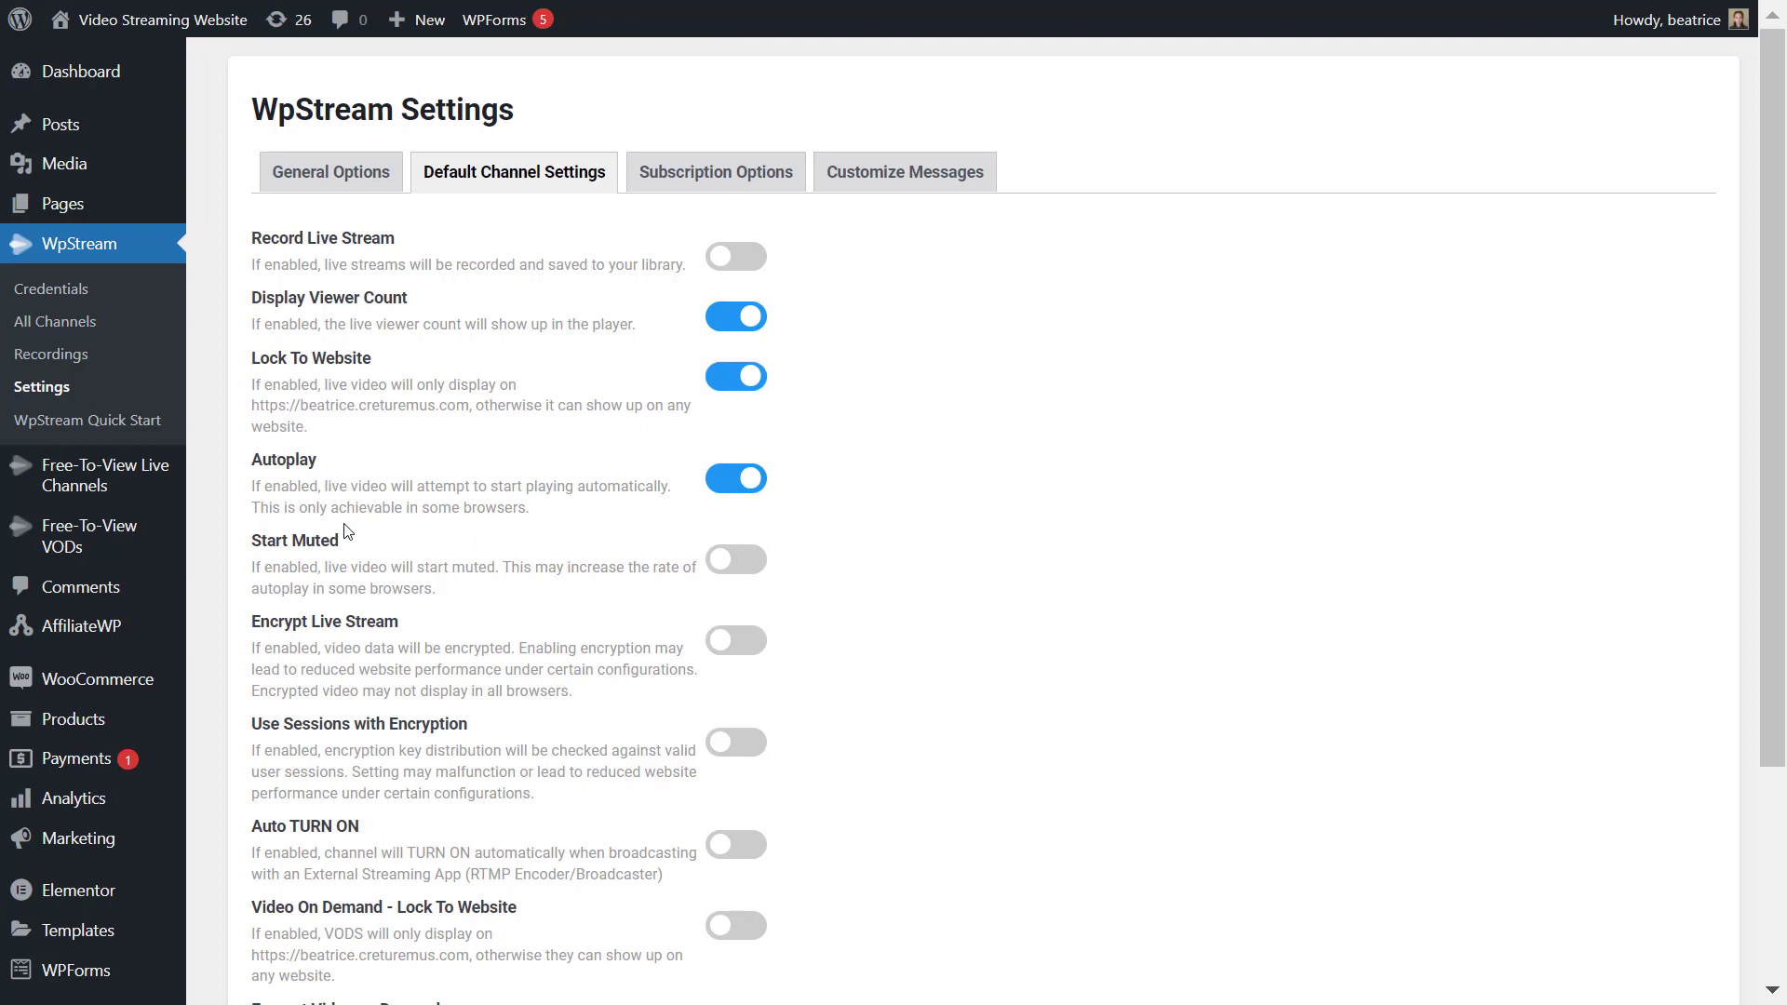
mouse_move(410, 506)
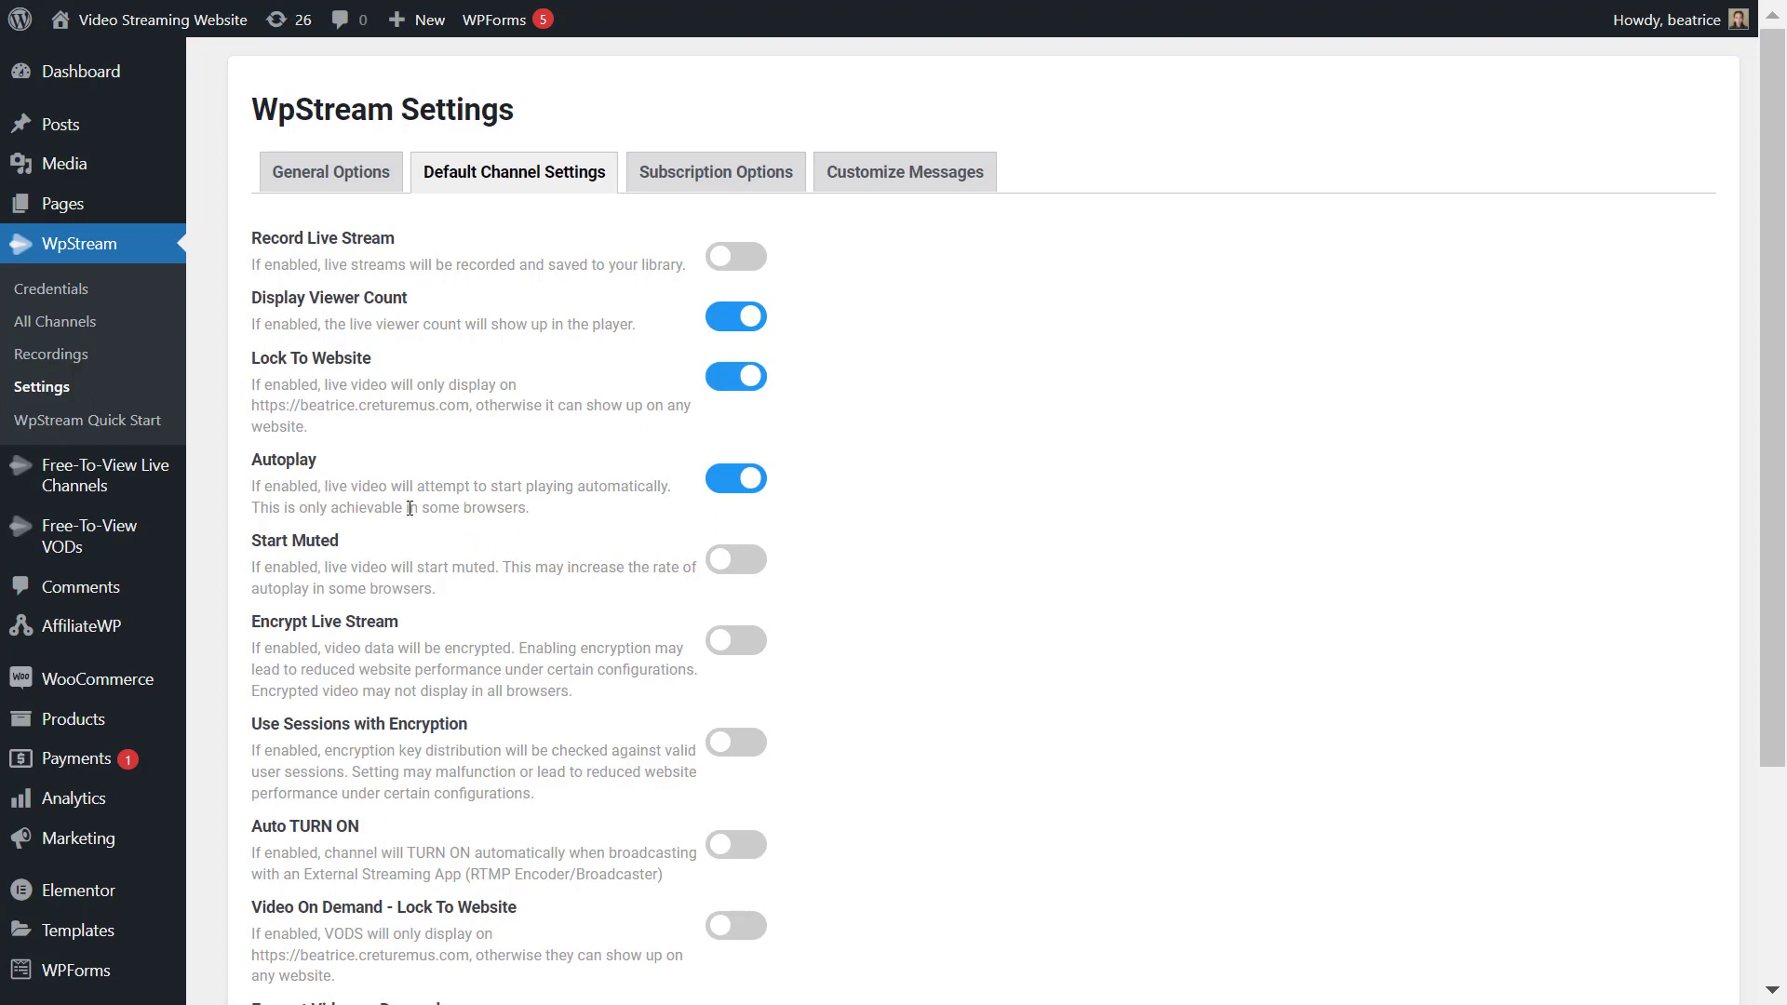
mouse_move(558, 491)
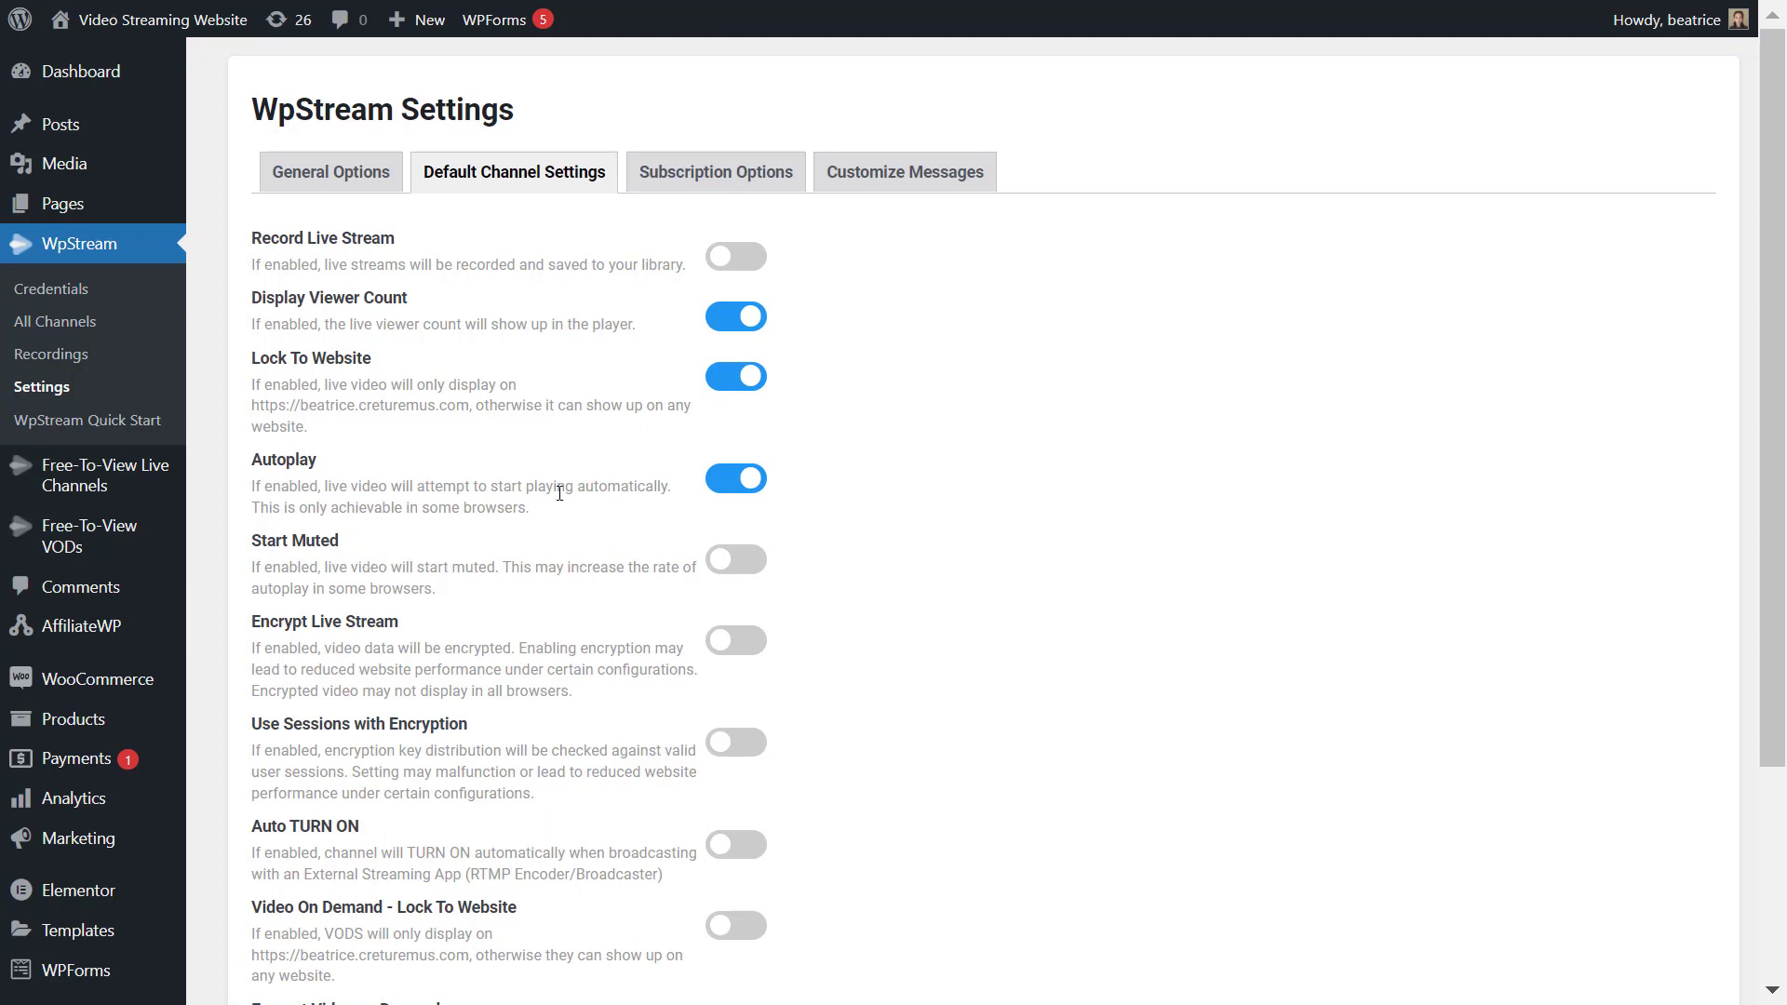
mouse_move(683, 560)
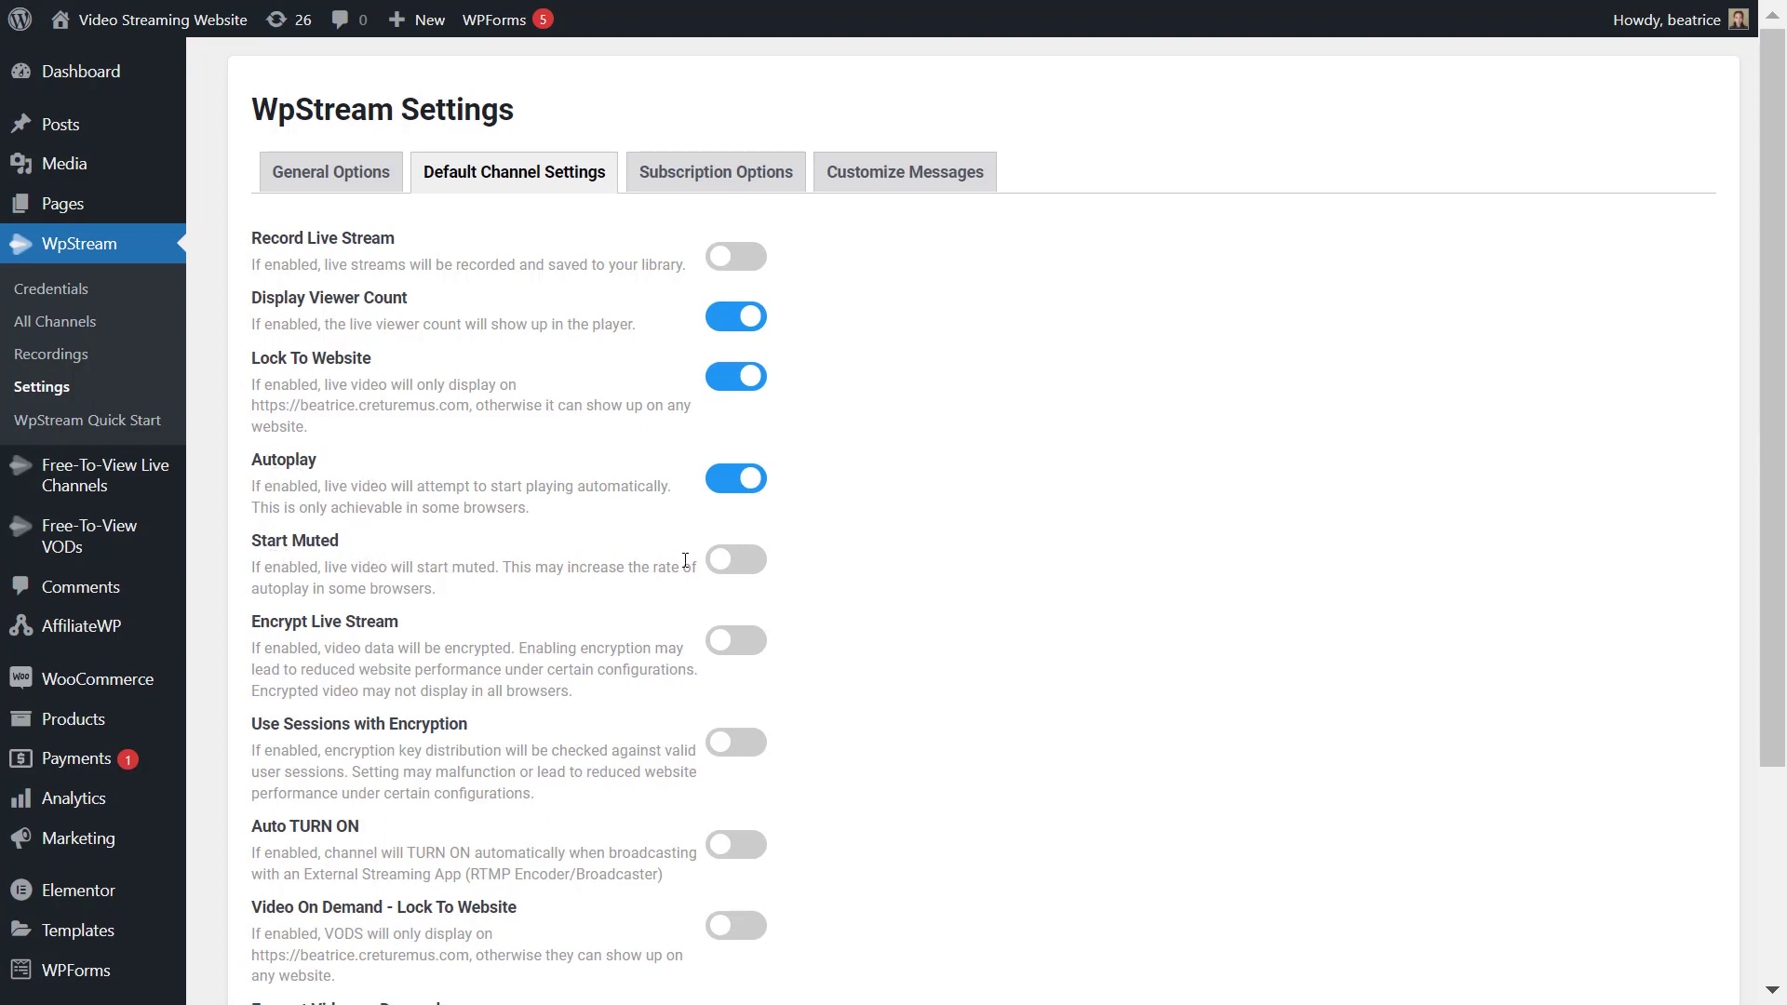
Step: Toggle Start Muted and switch Autoplay off for default channels
click(735, 561)
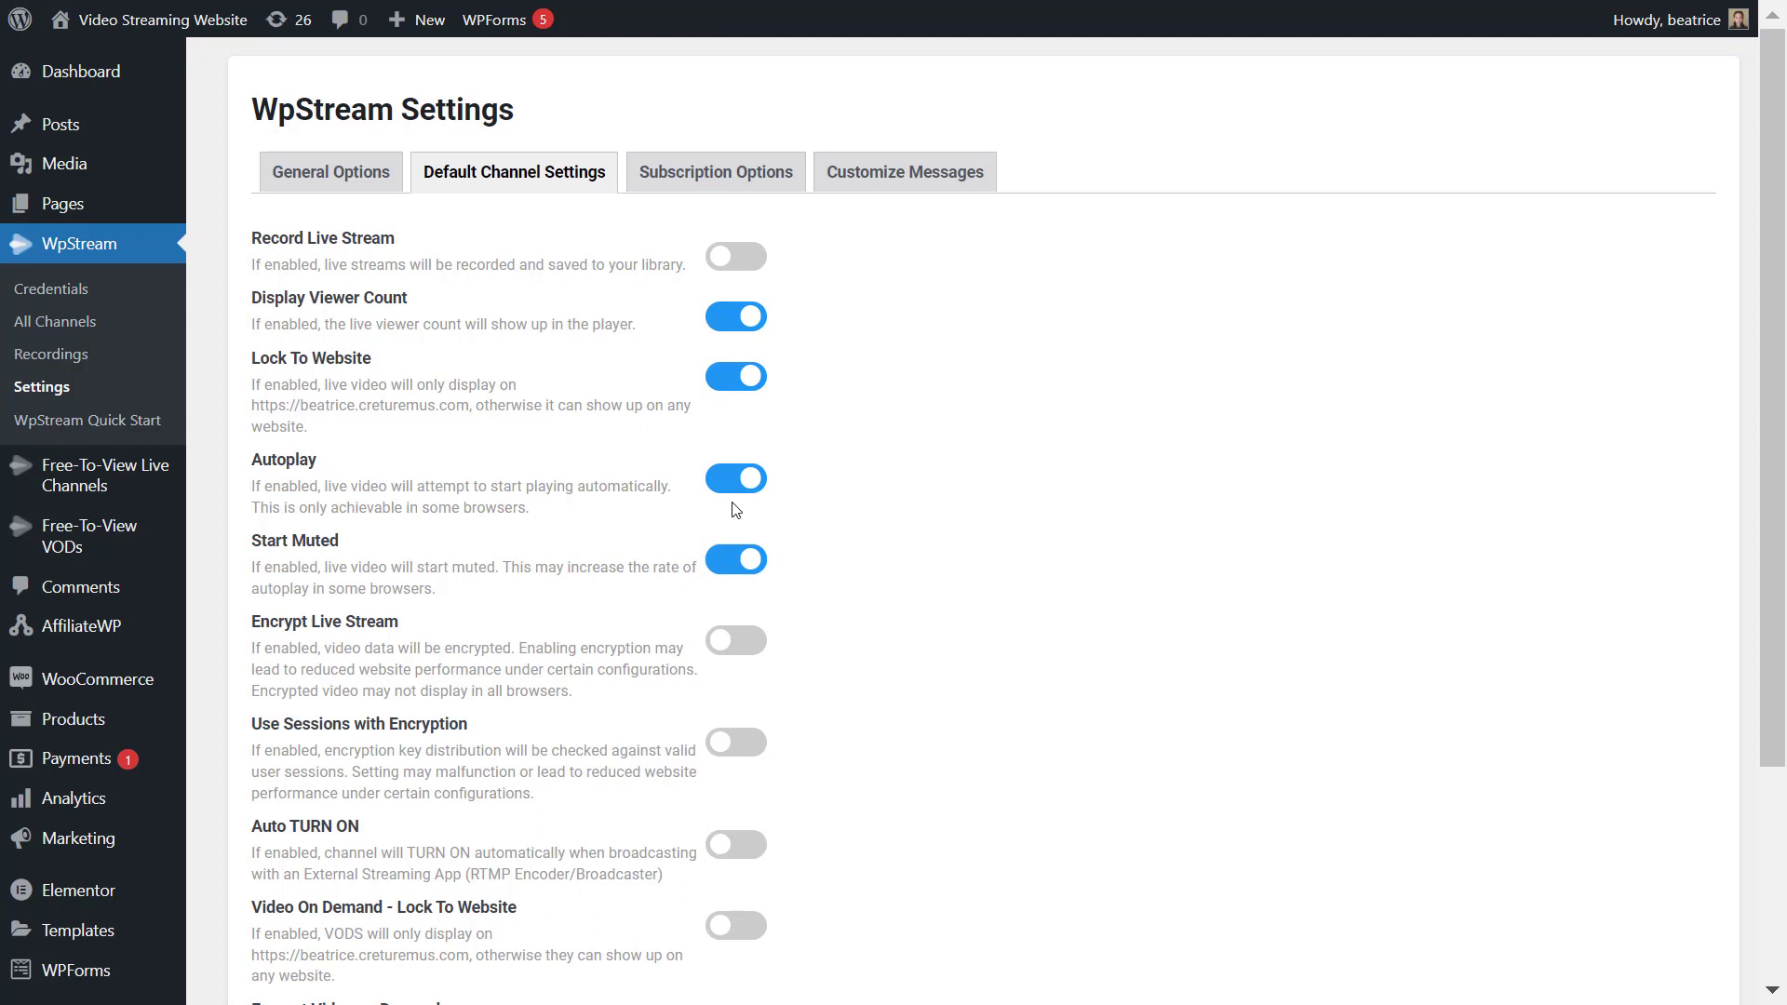
click(735, 479)
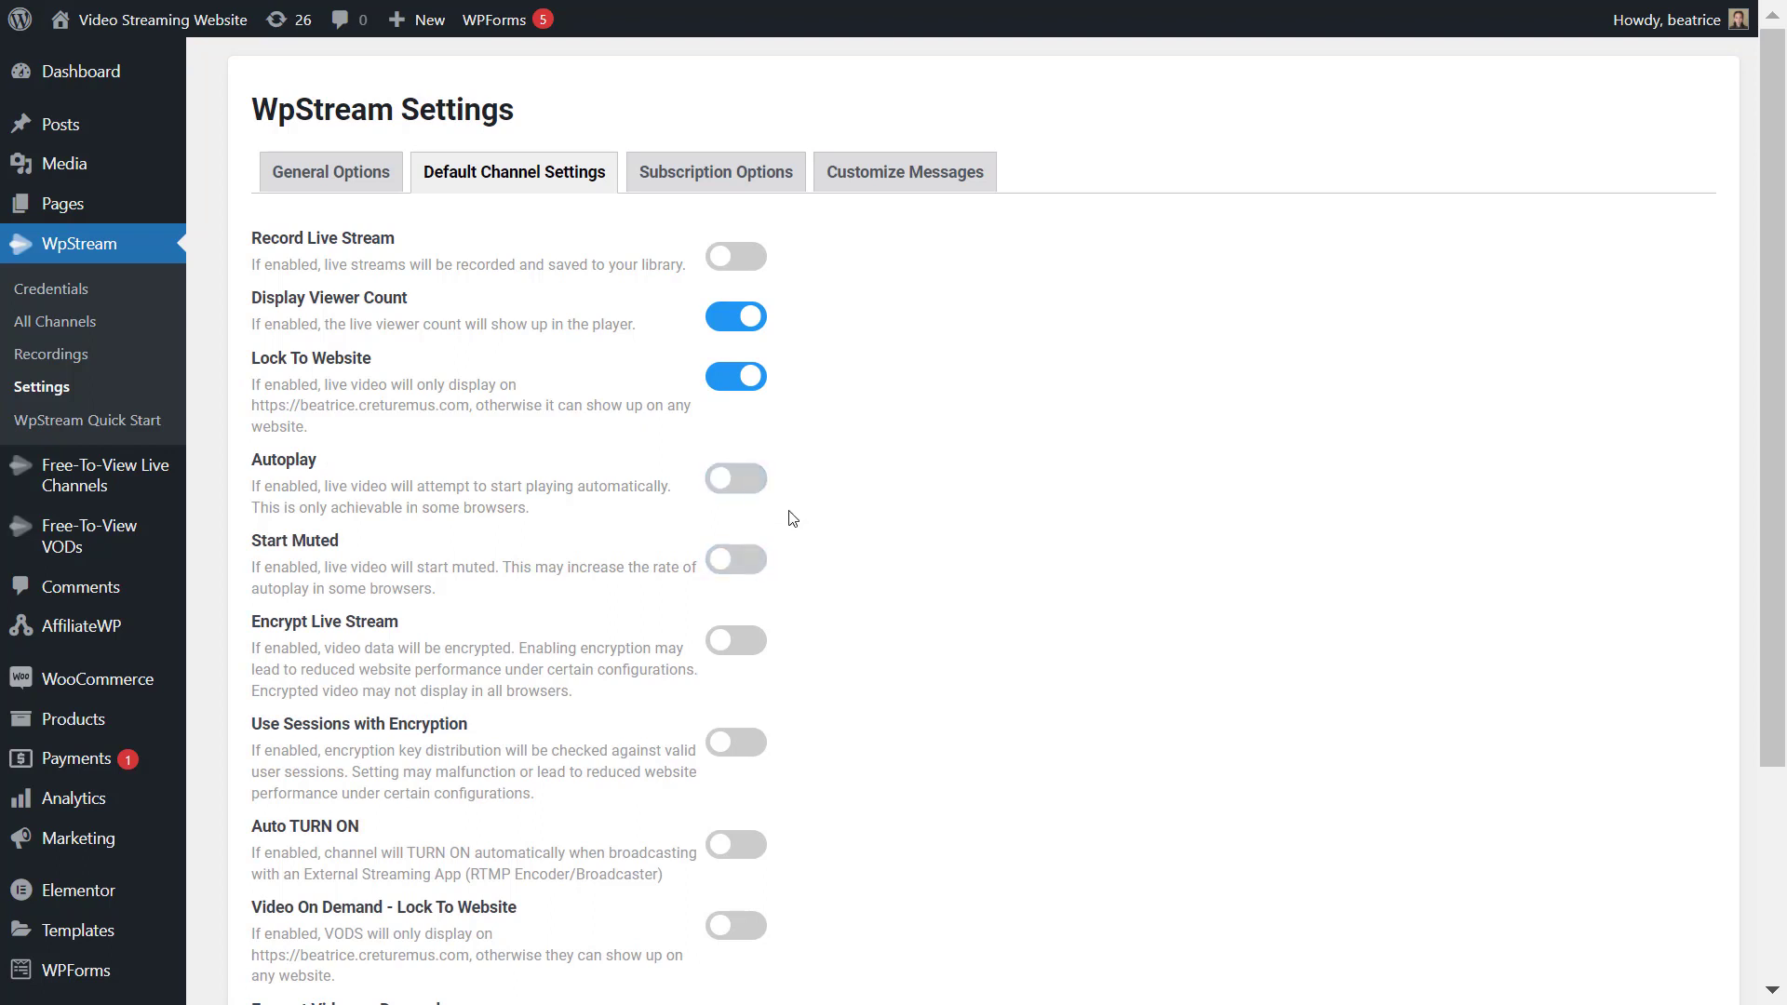
scroll(down, 3)
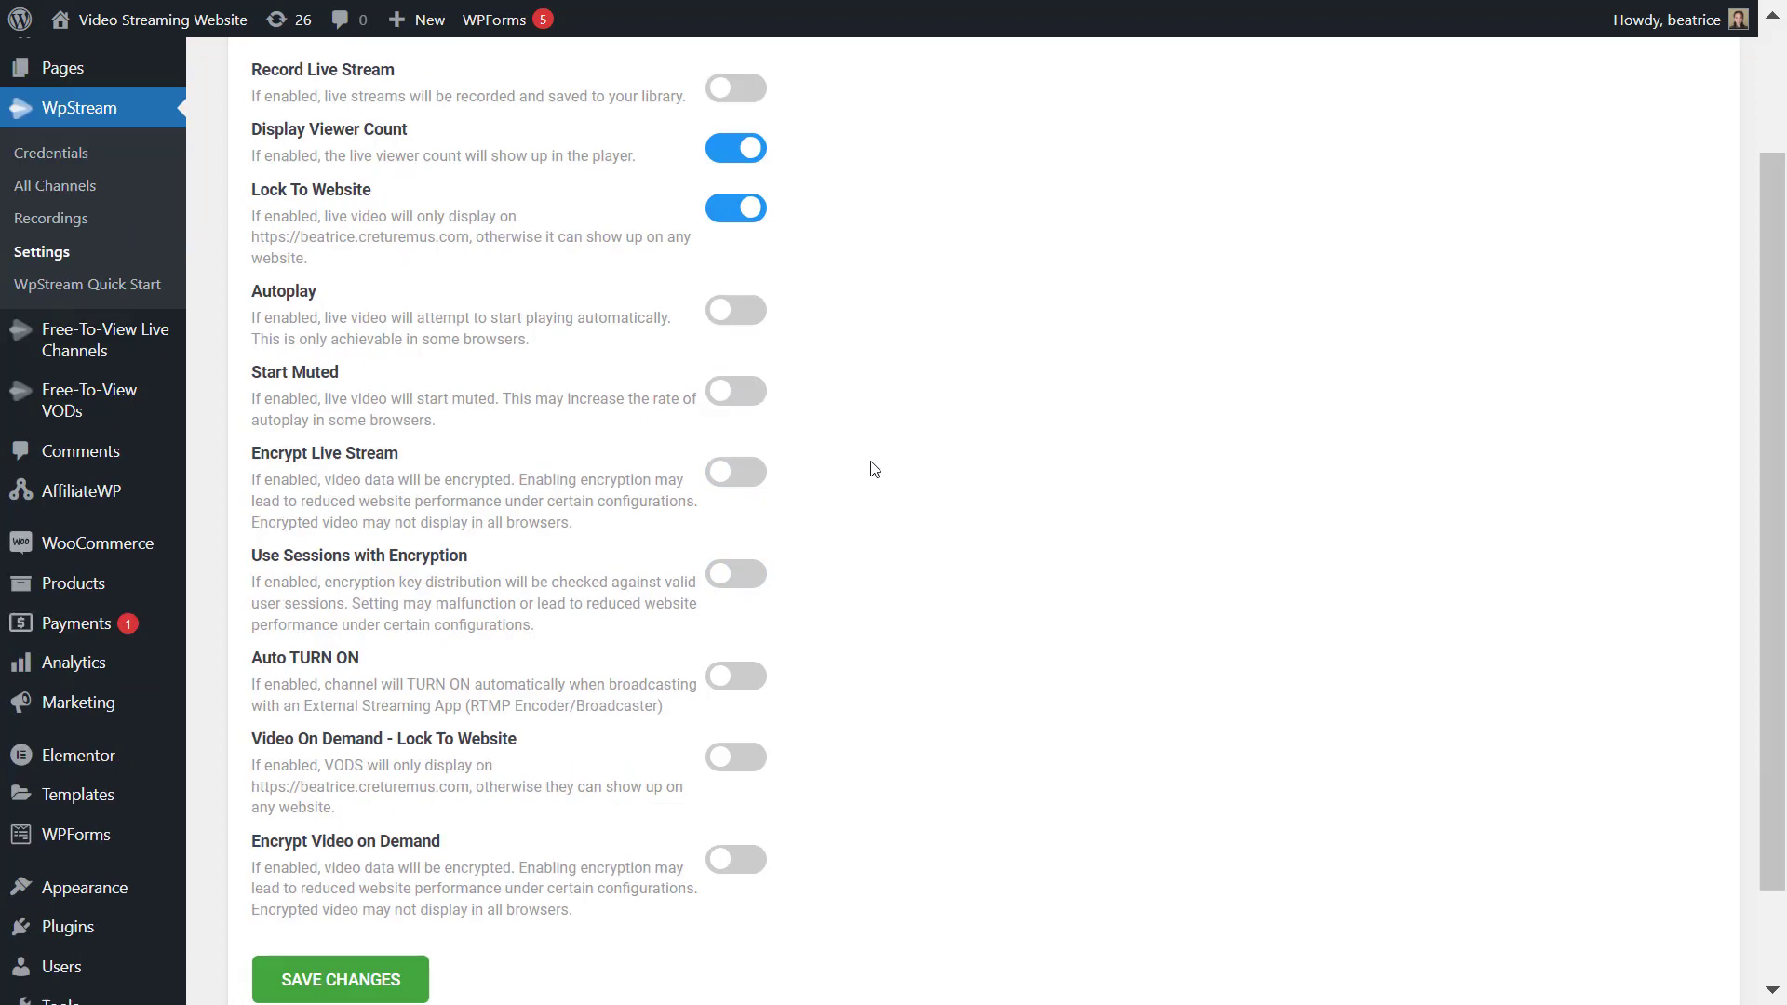
mouse_move(337, 471)
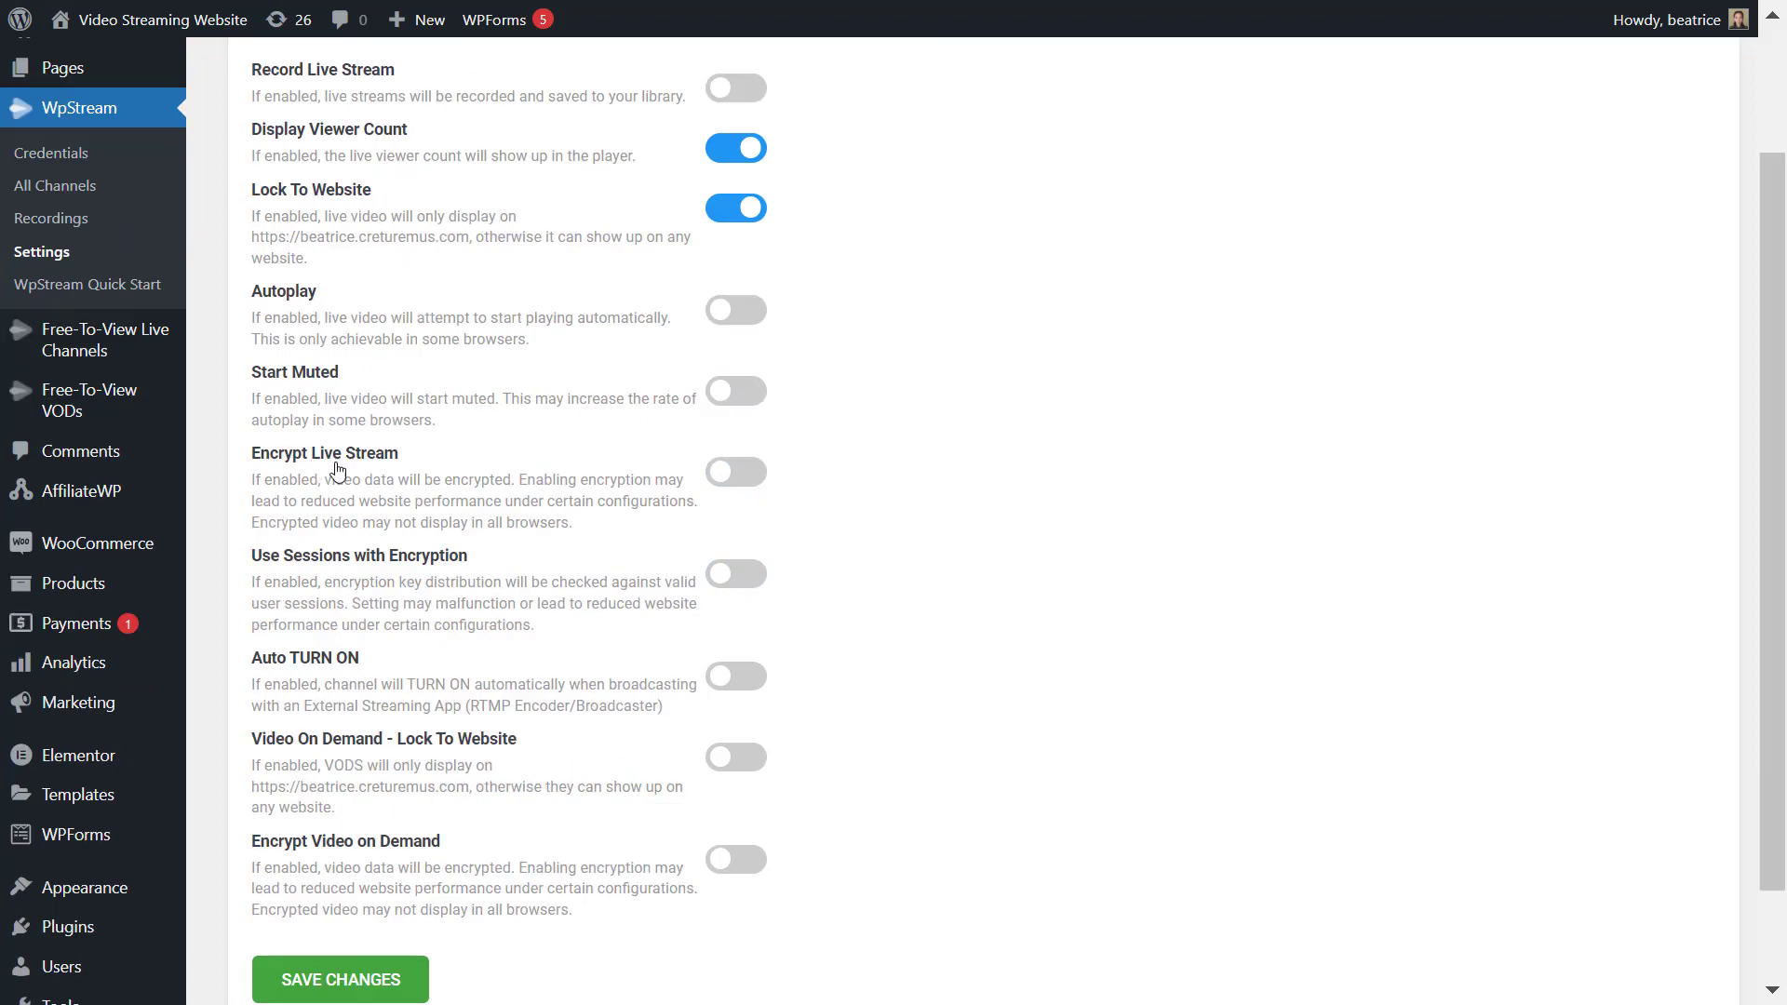
mouse_move(248, 501)
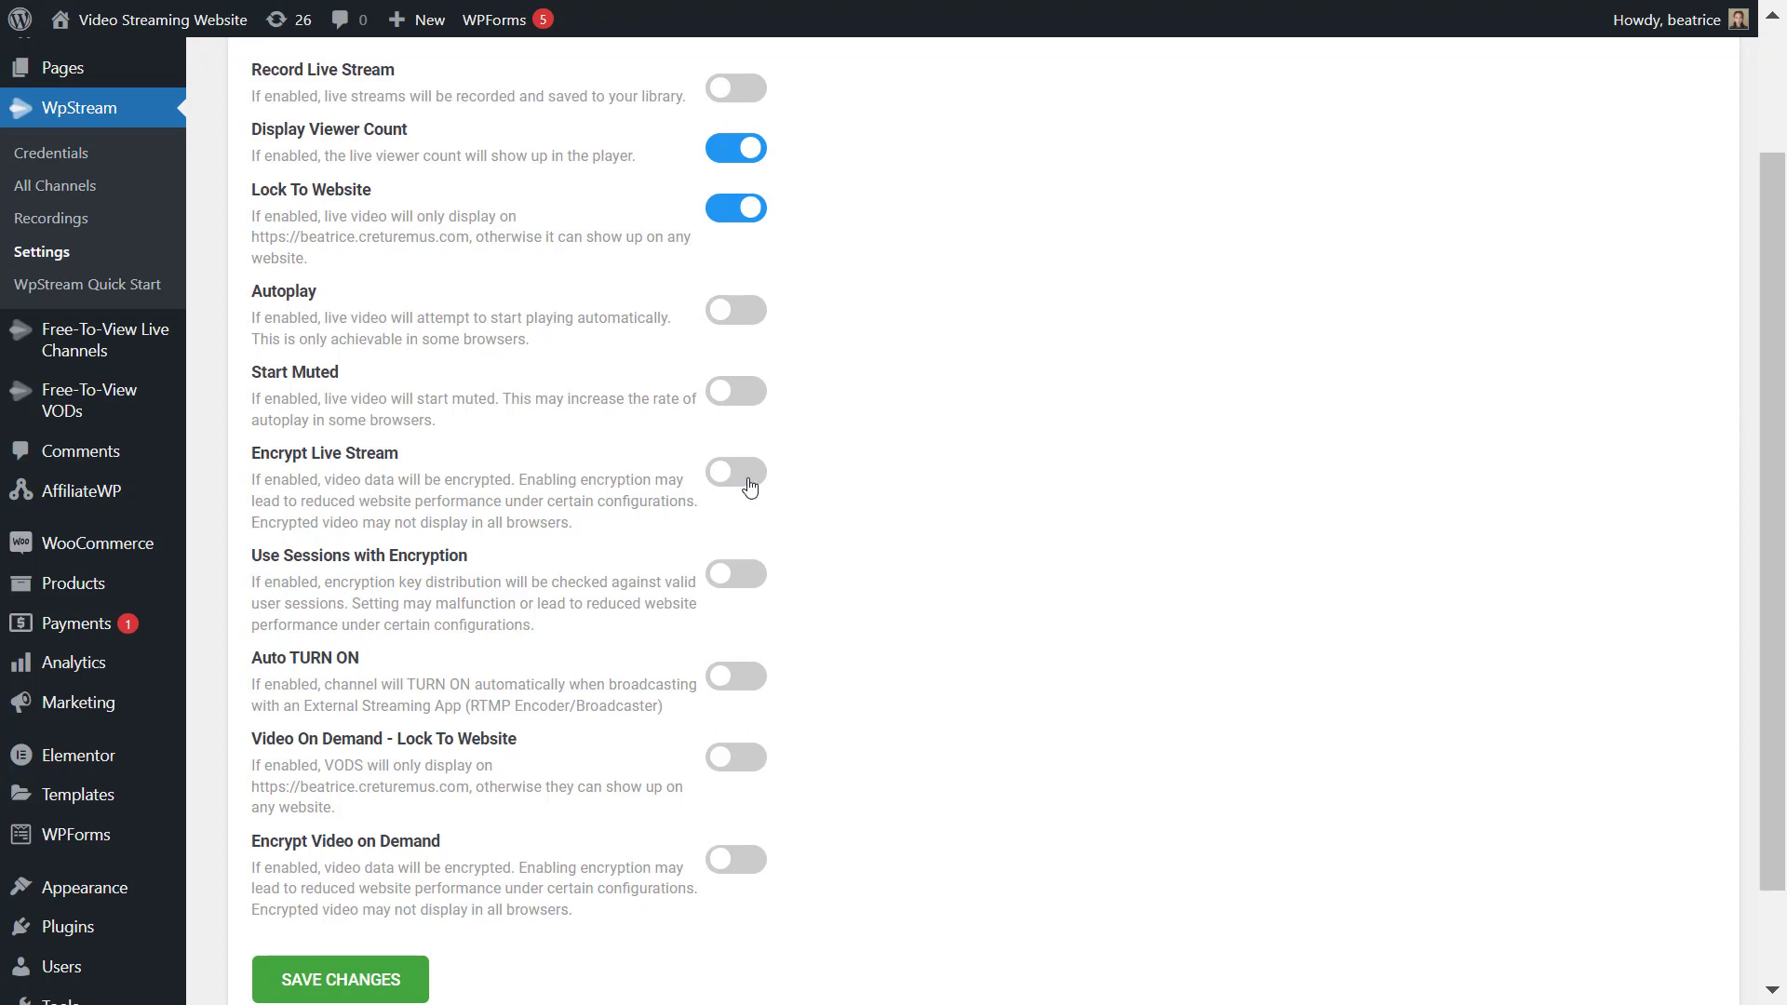
click(735, 471)
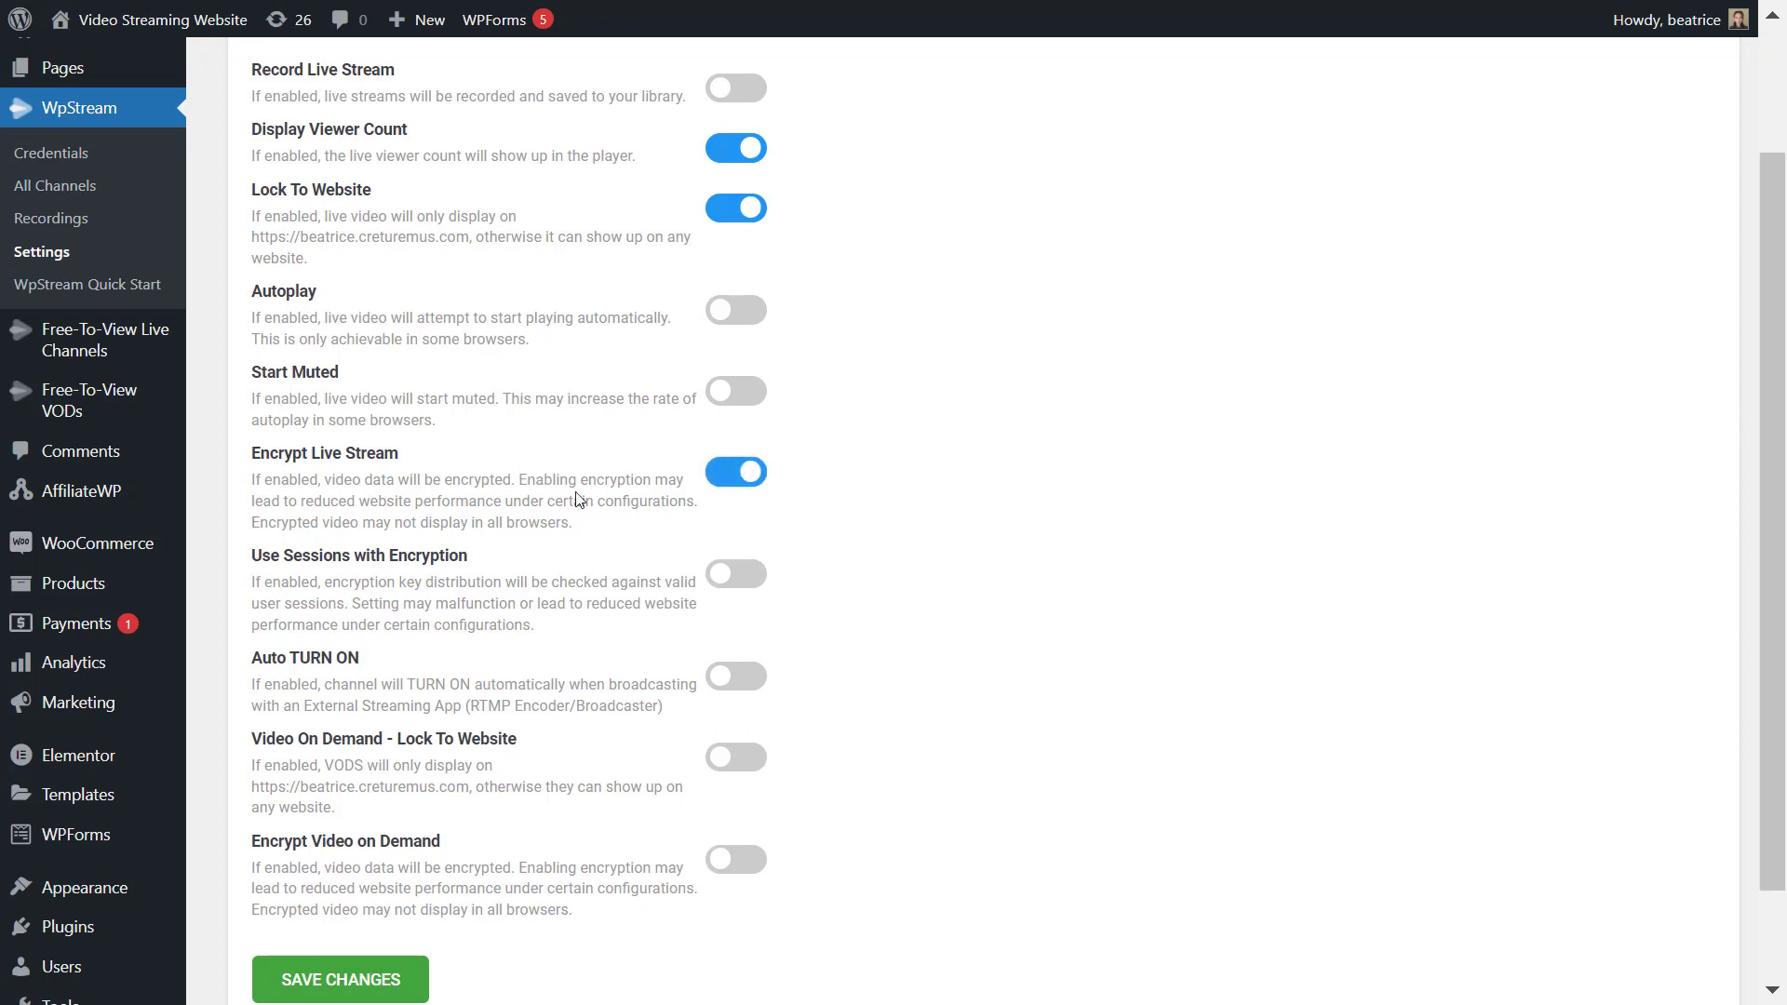
mouse_move(719, 586)
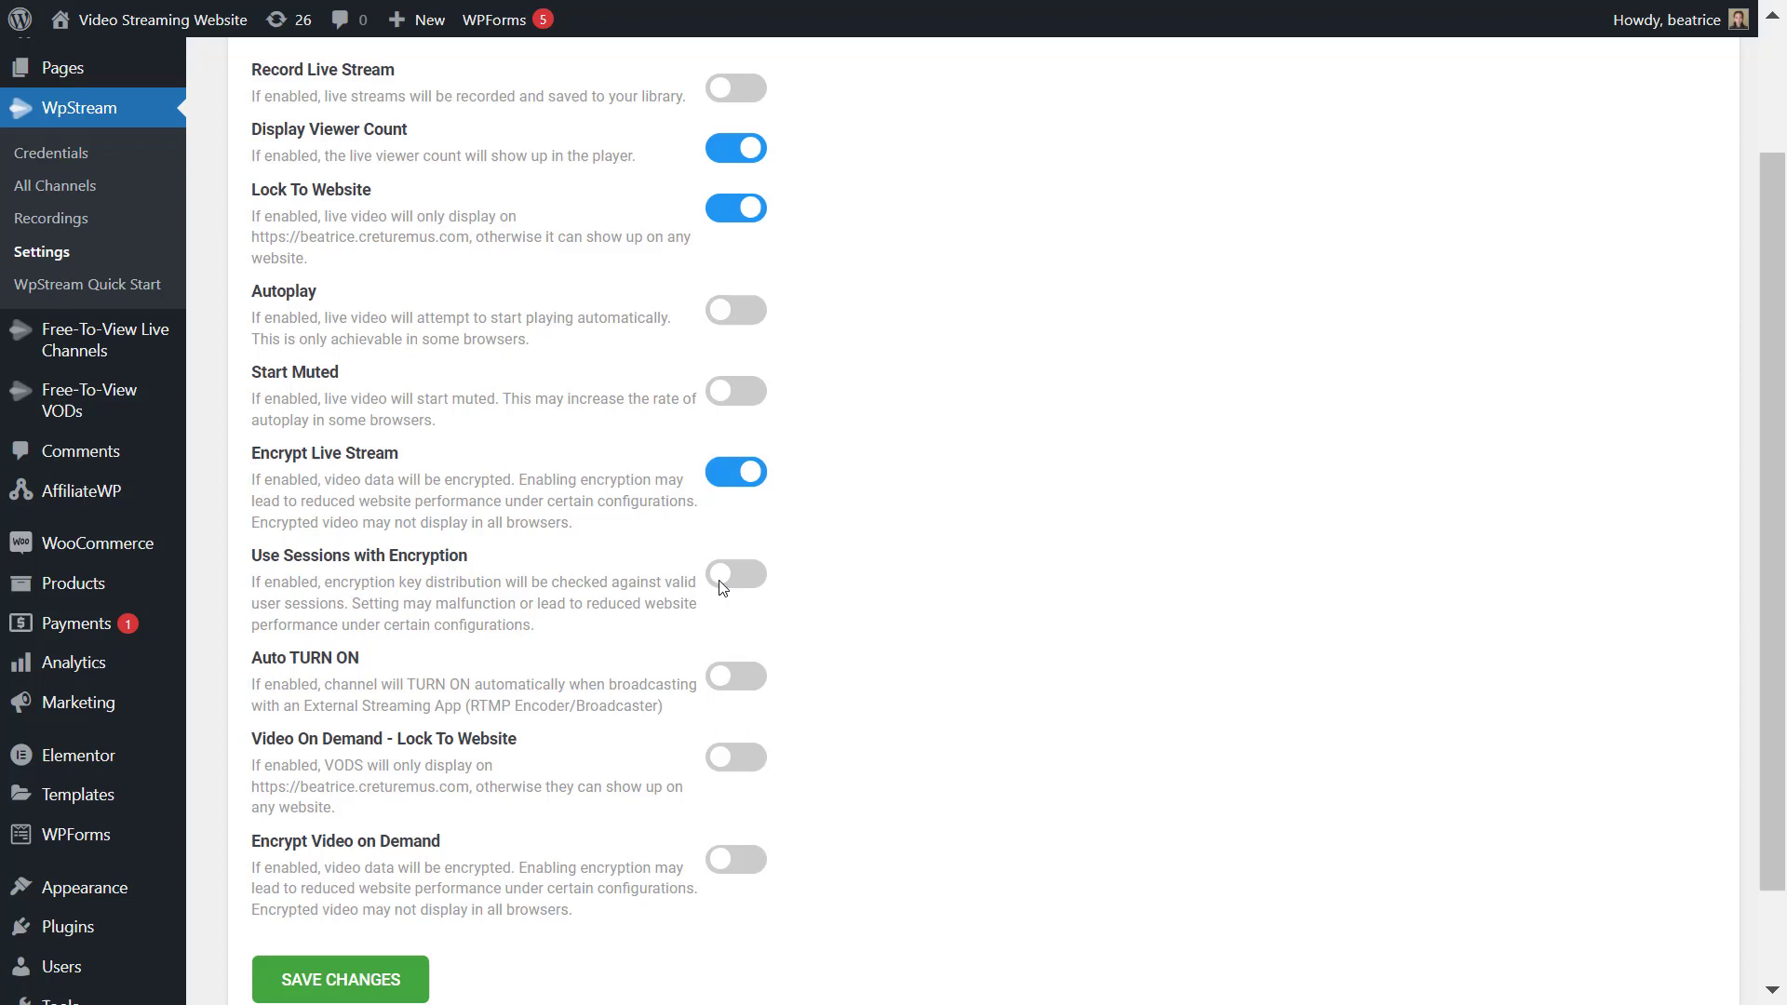
click(735, 574)
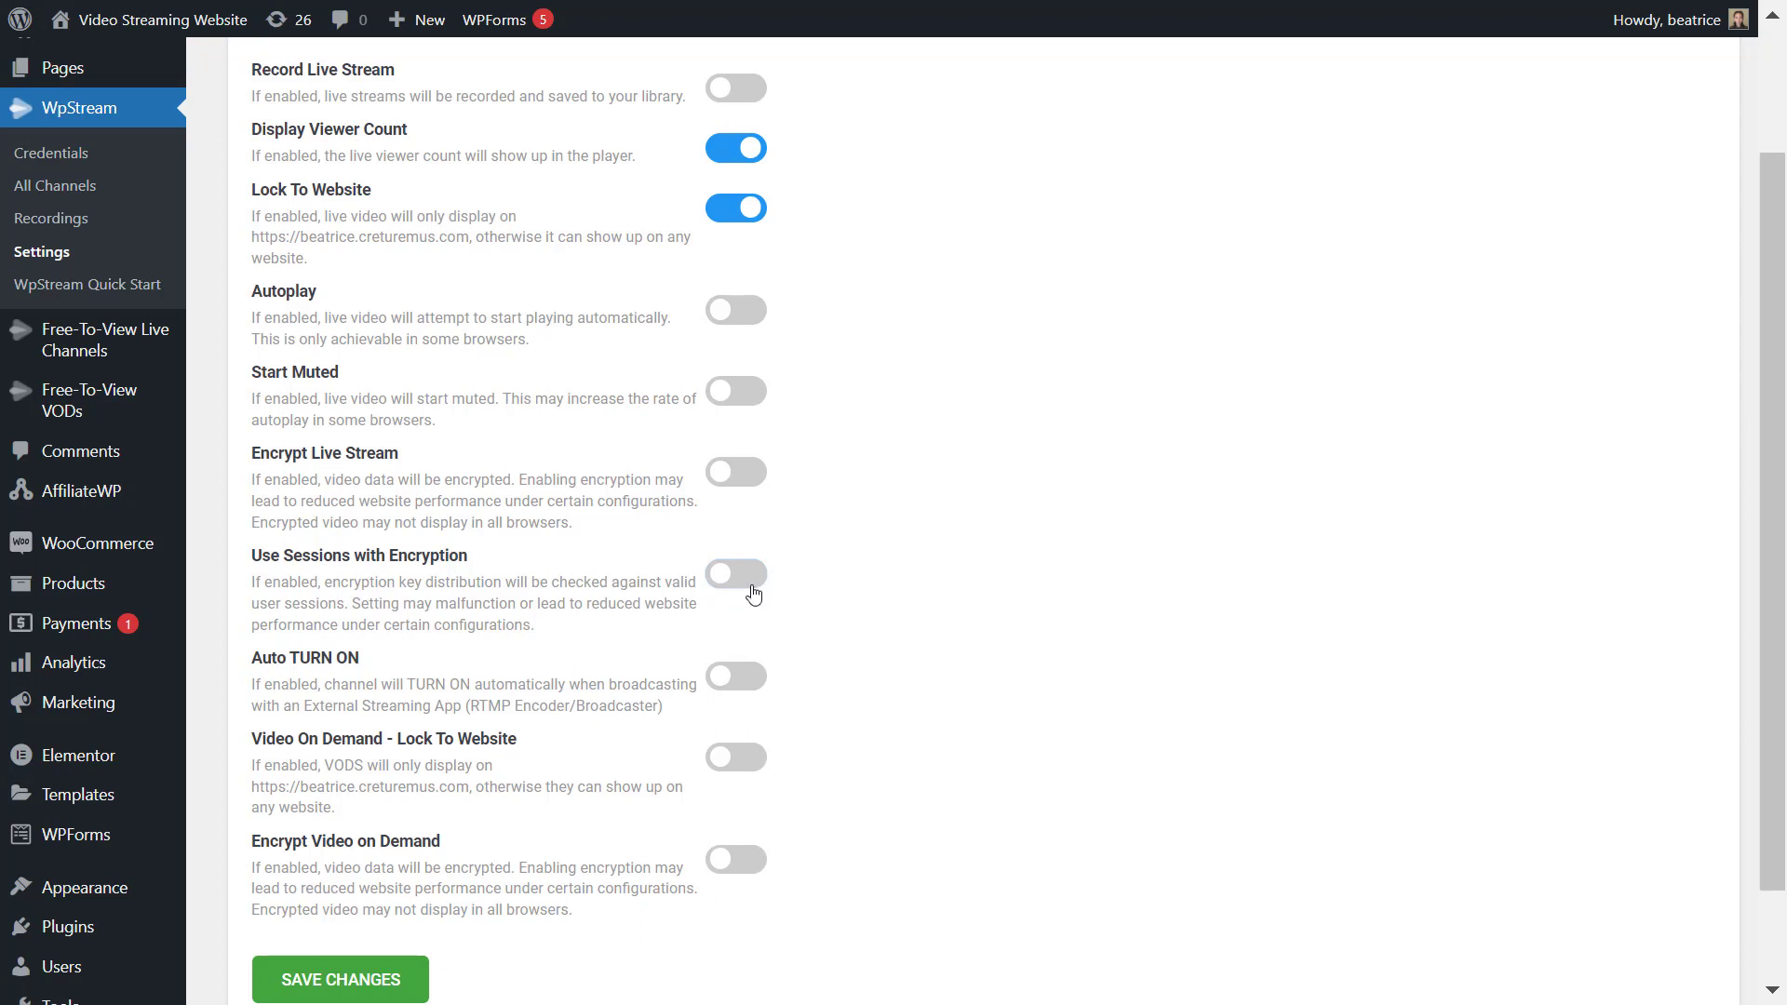
mouse_move(851, 584)
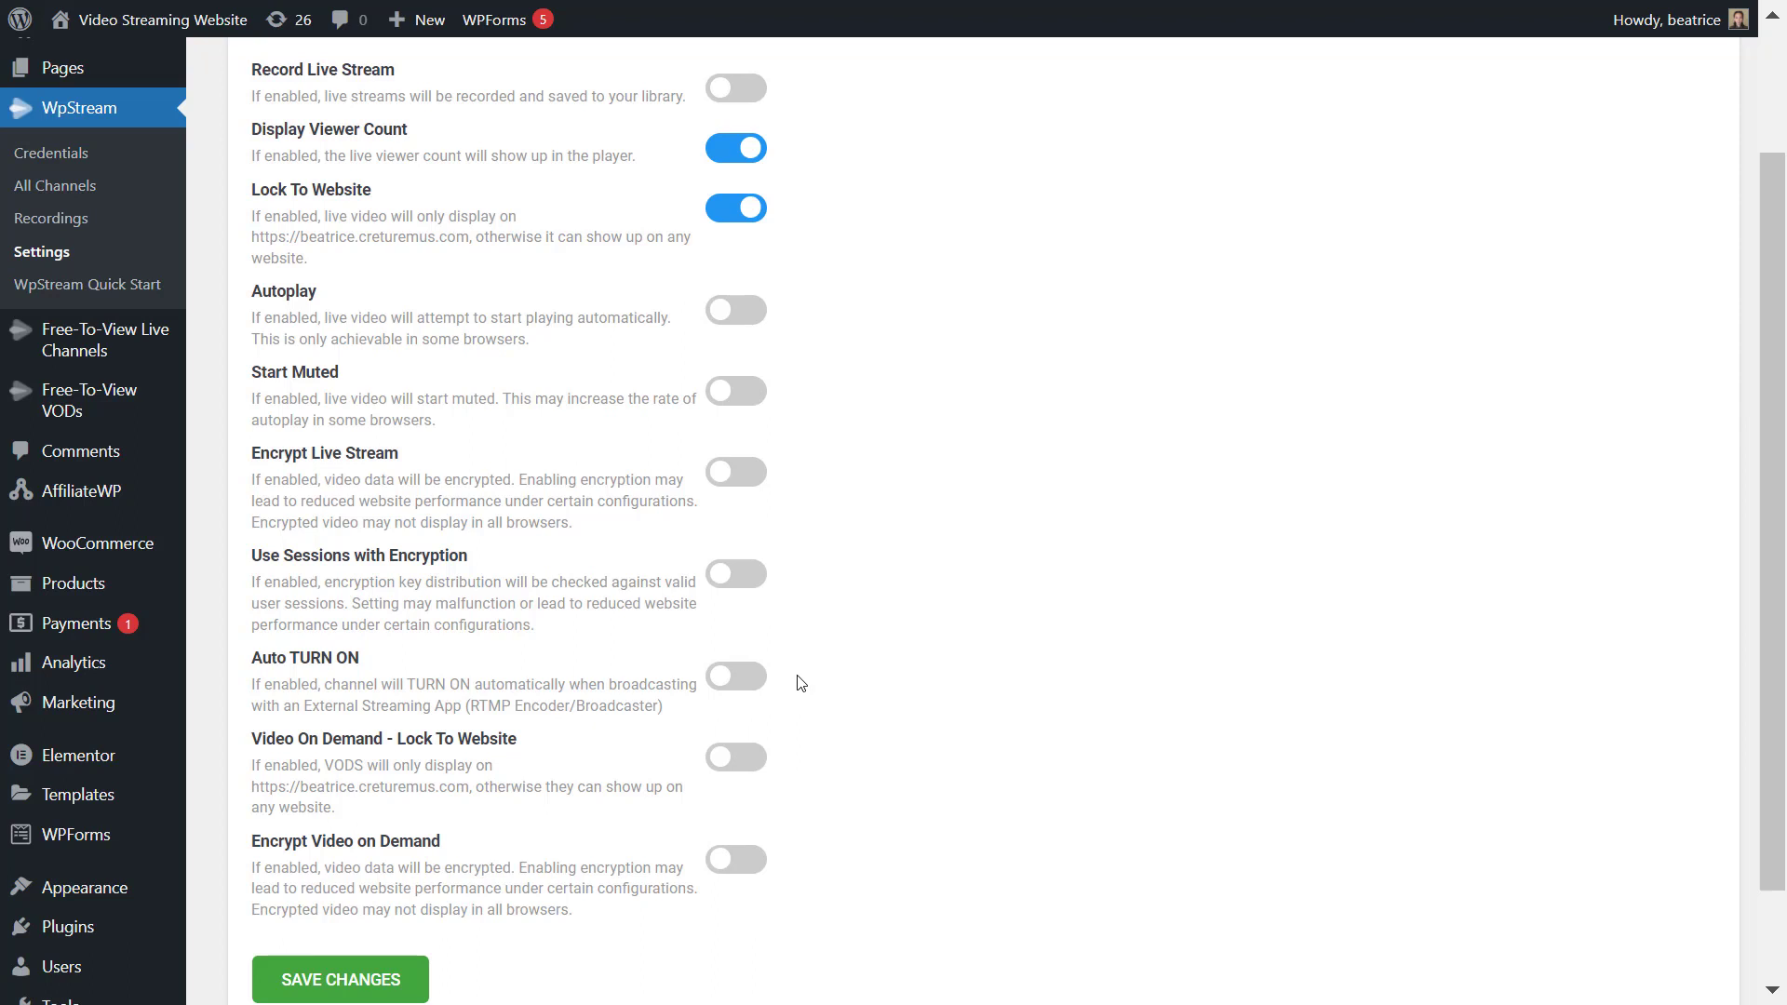
mouse_move(495, 739)
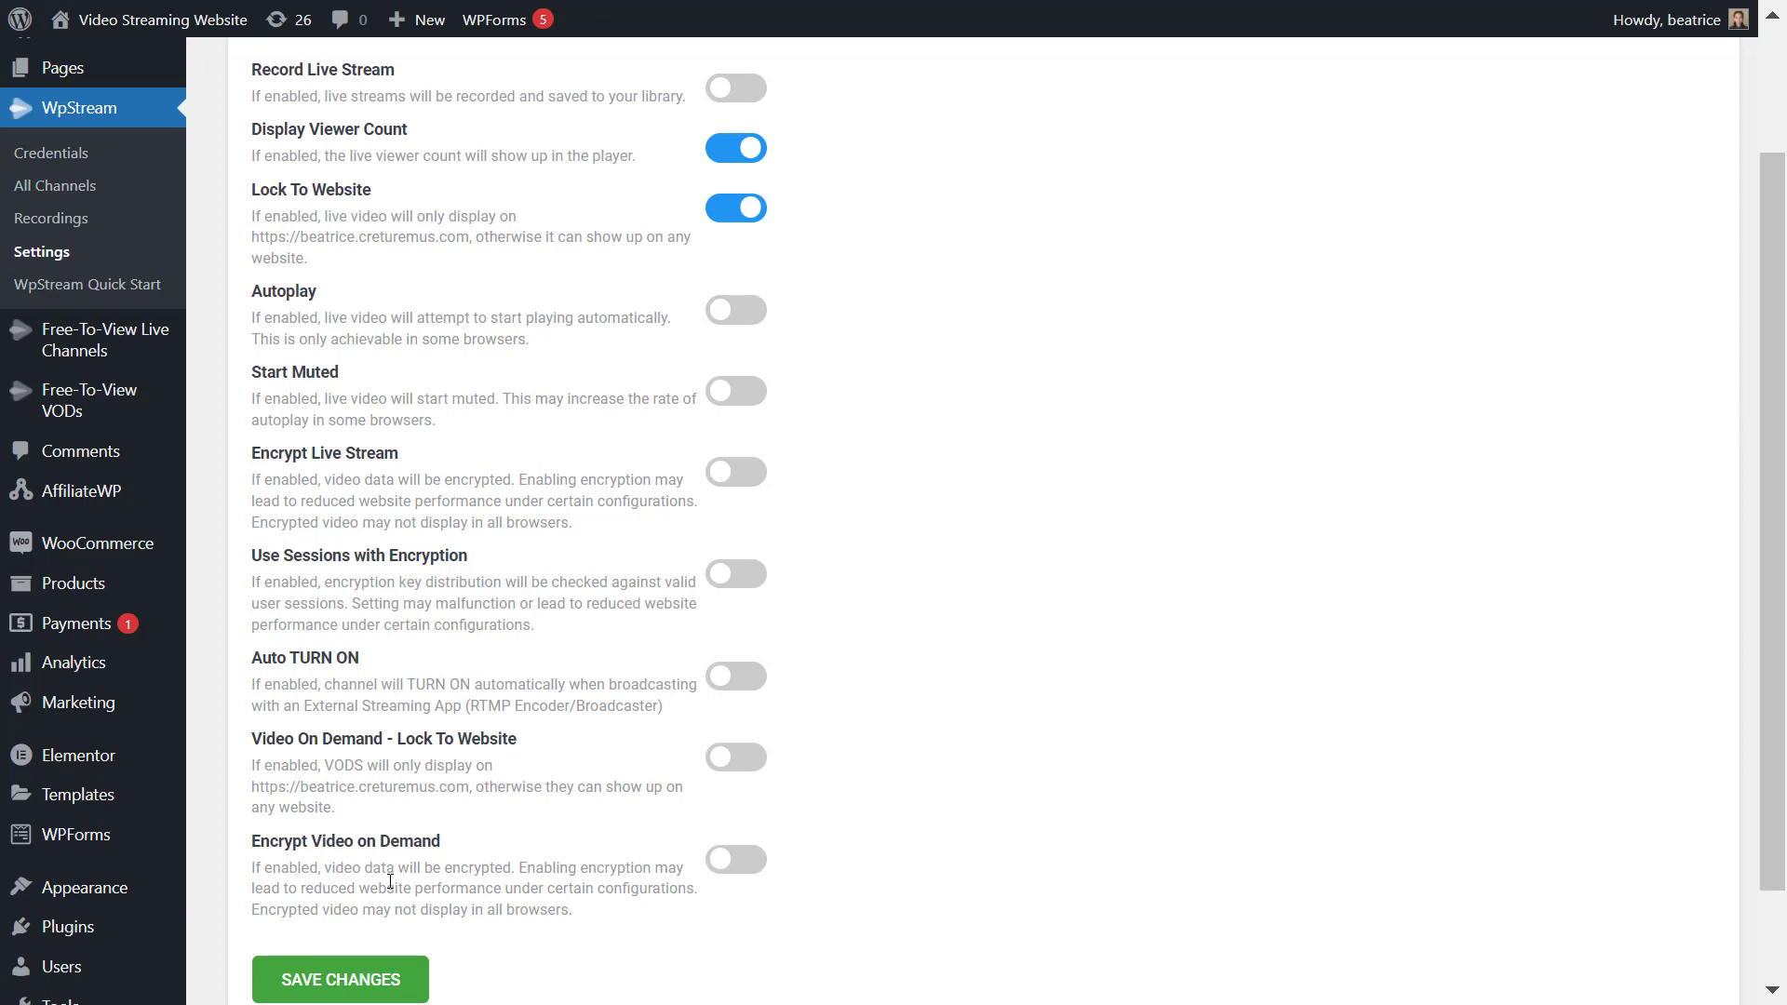
mouse_move(415, 955)
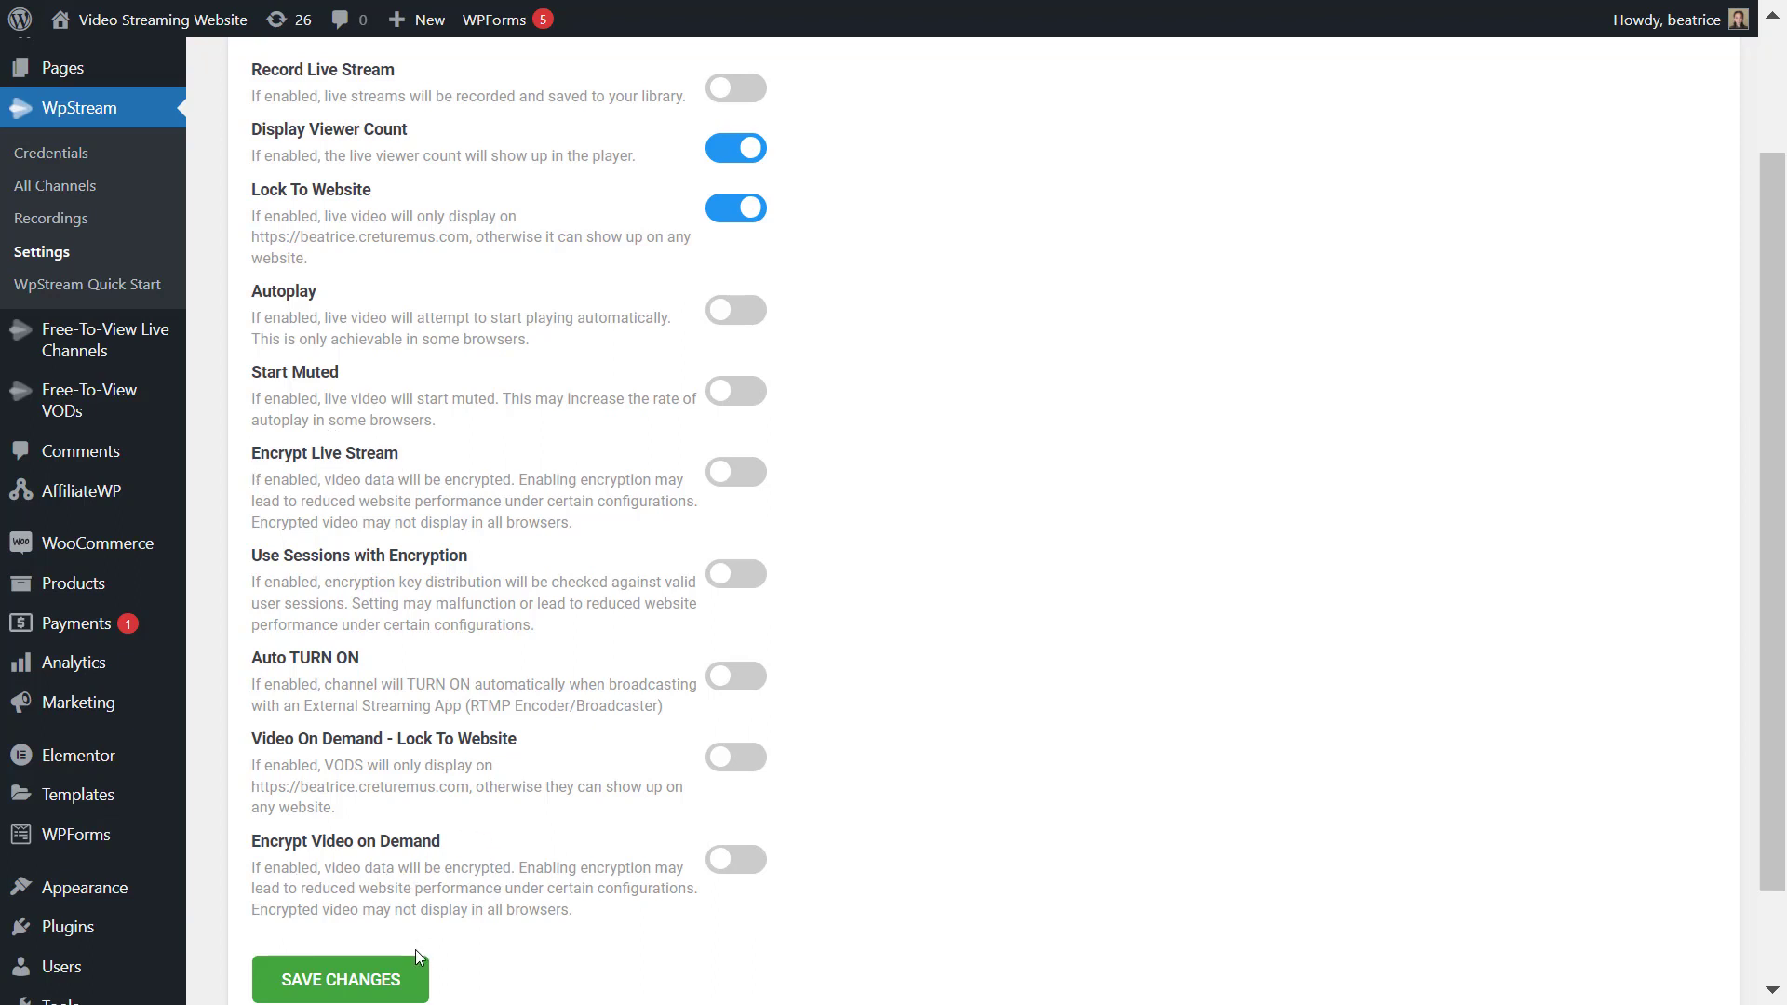
Step: Save the default channel settings with Save Changes
click(339, 979)
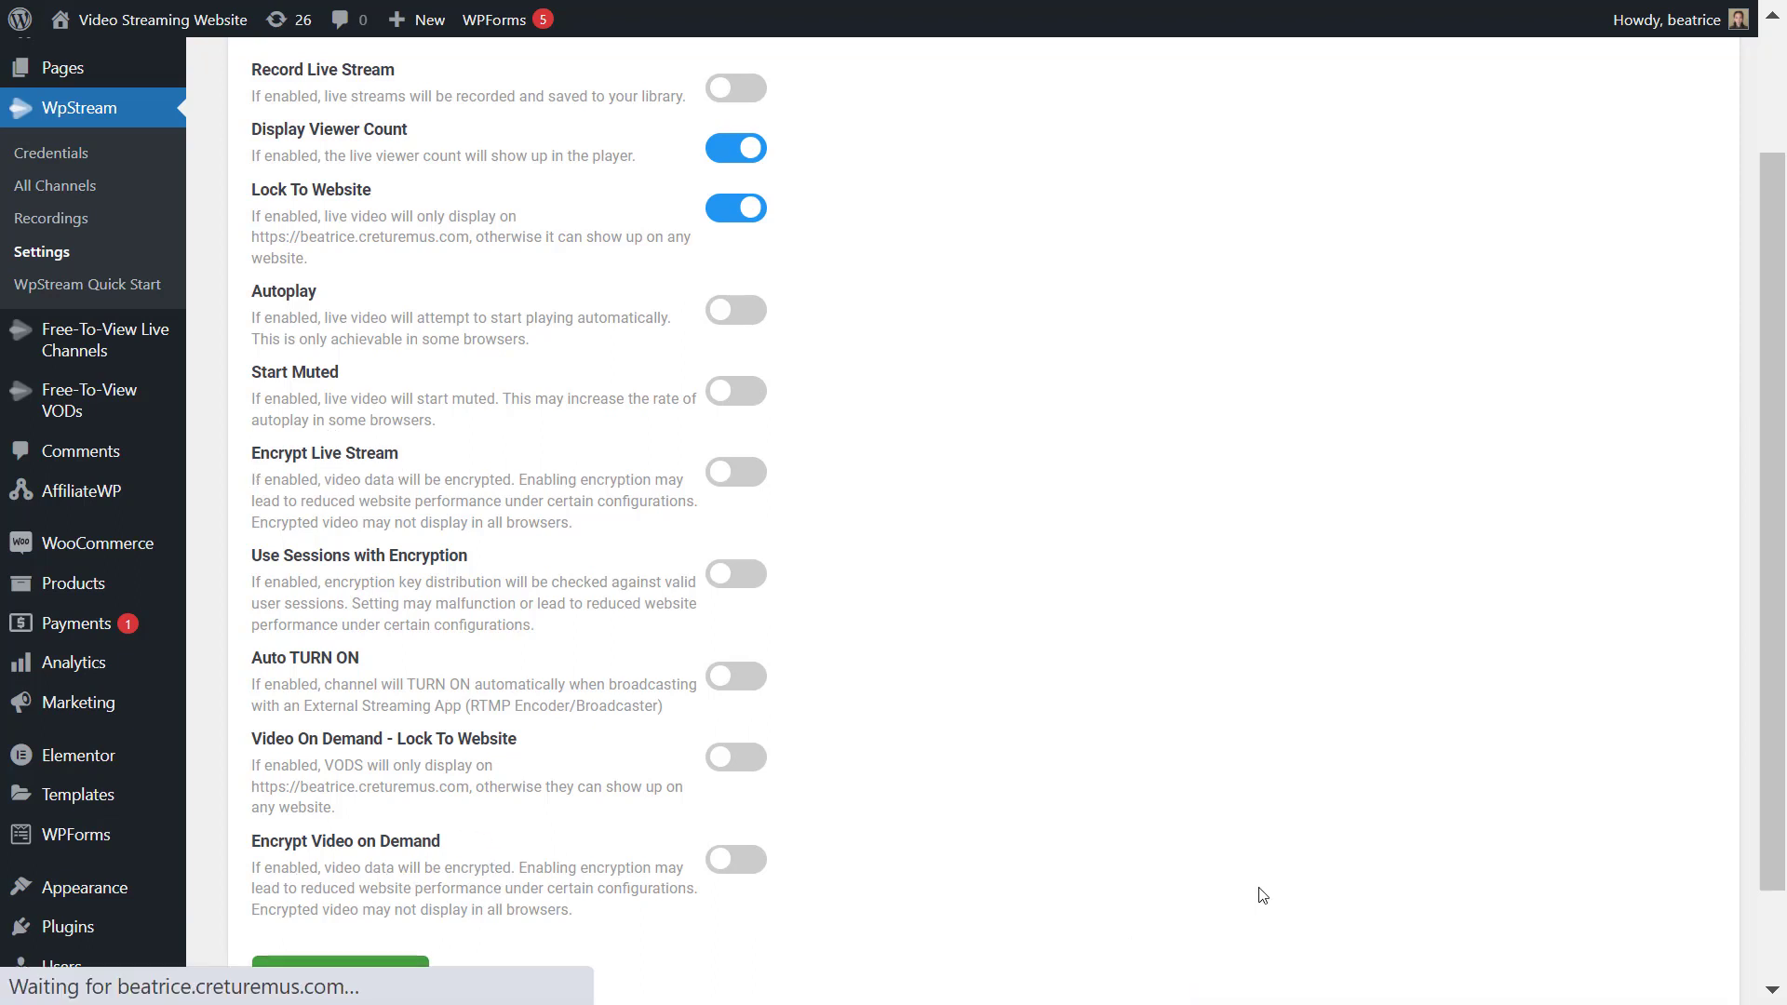